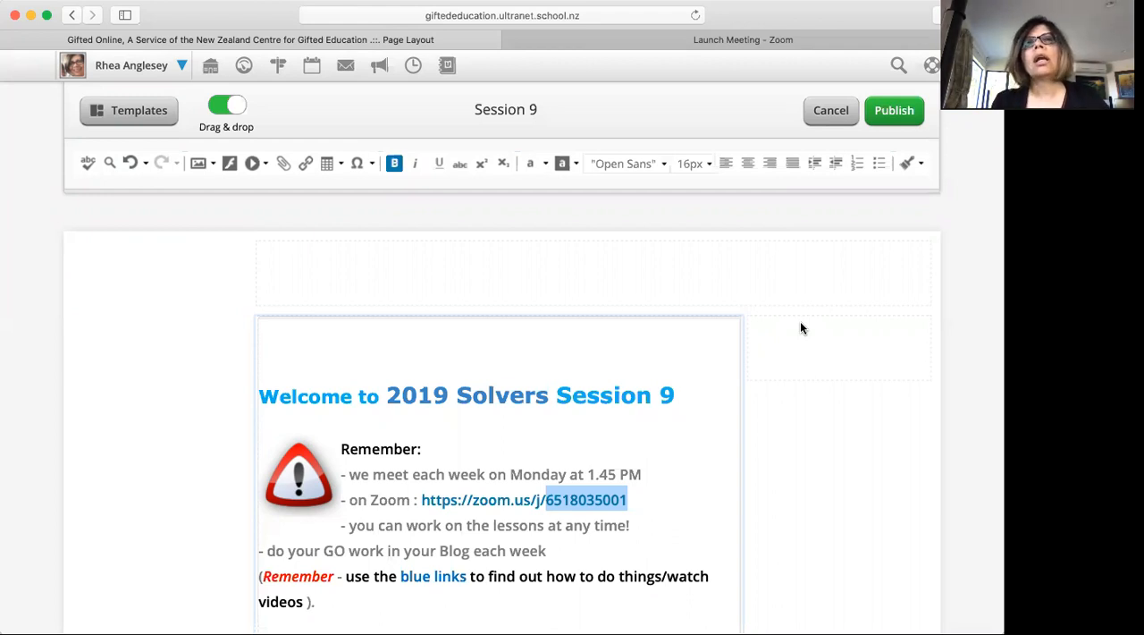
mouse_move(797, 459)
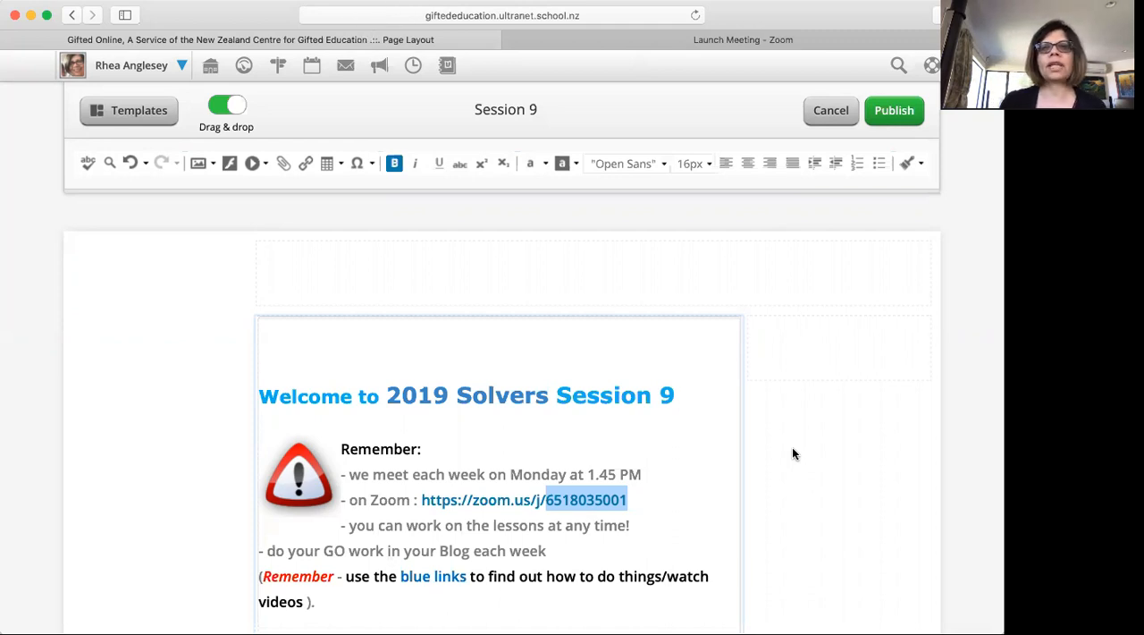
Scroll the page editor past Activity One's Puzzles 1–3 to the Activity Two prime-numbers video.
scroll(down, 3)
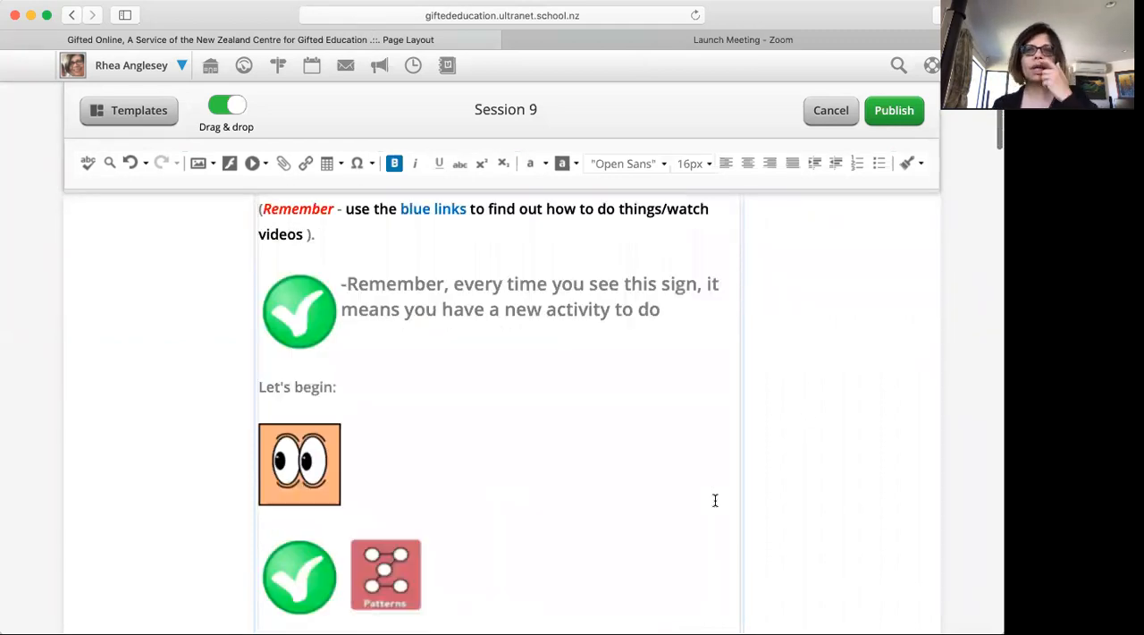
scroll(down, 3)
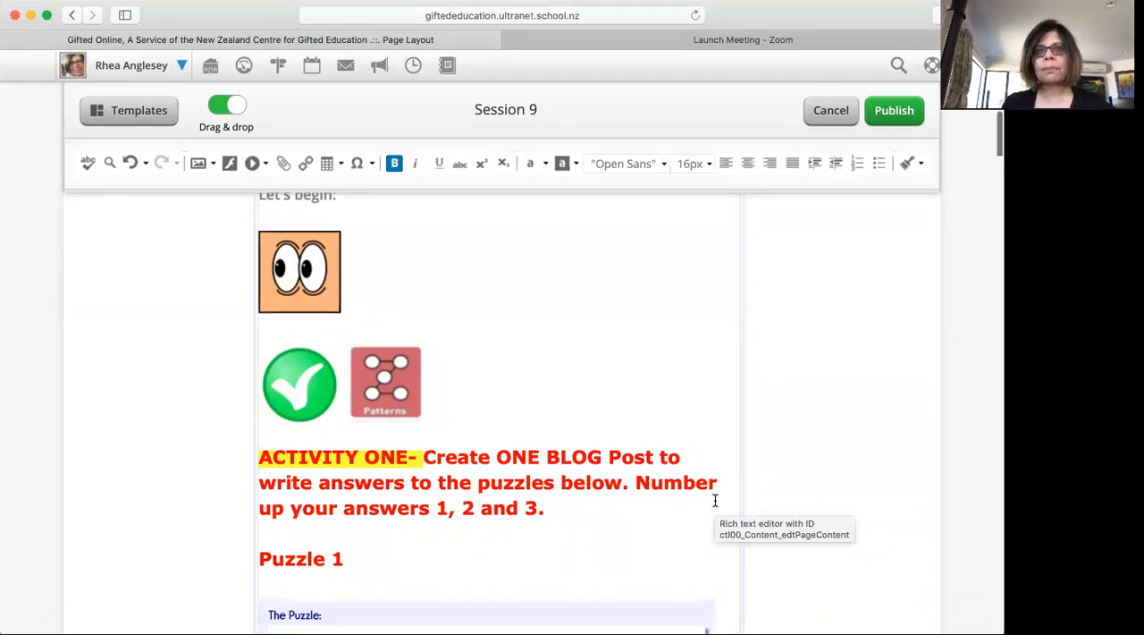
scroll(down, 3)
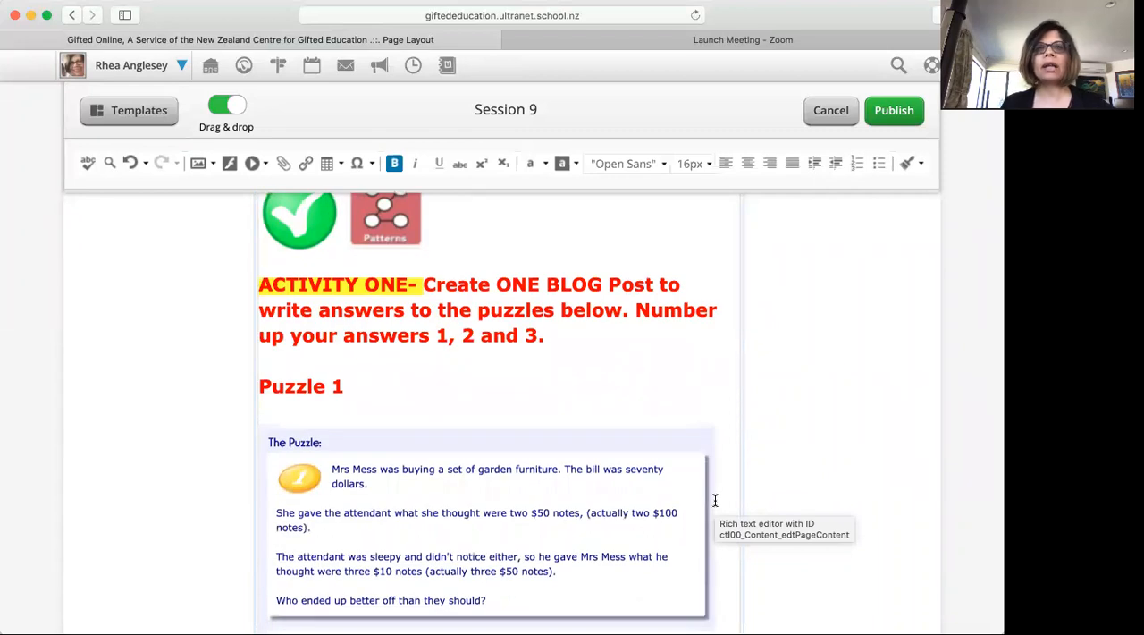
scroll(up, 3)
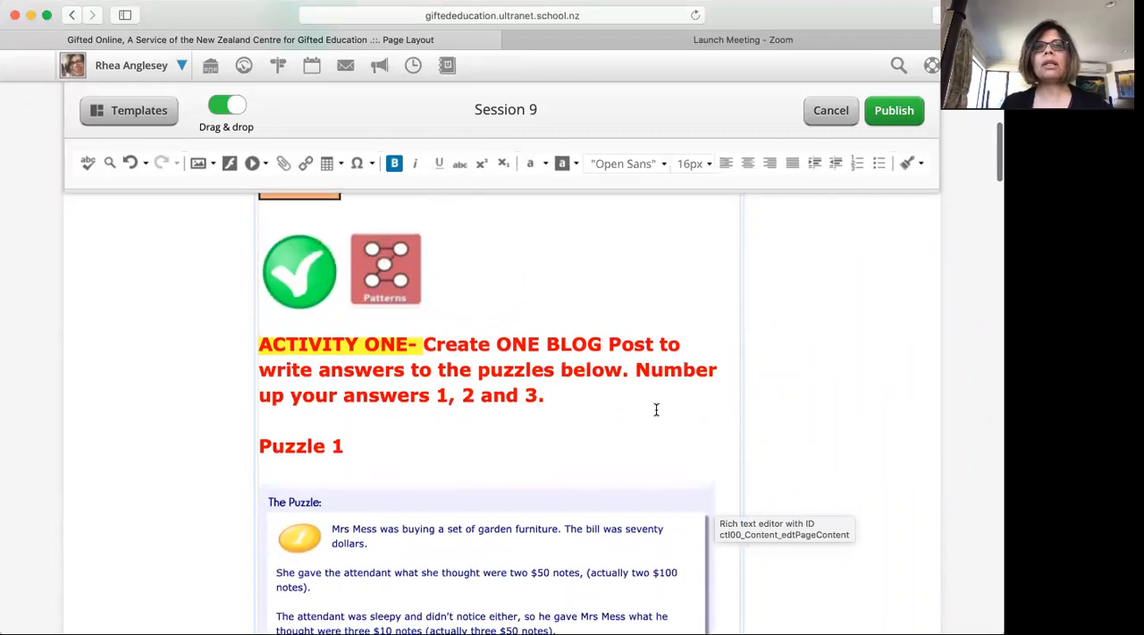
mouse_move(501, 278)
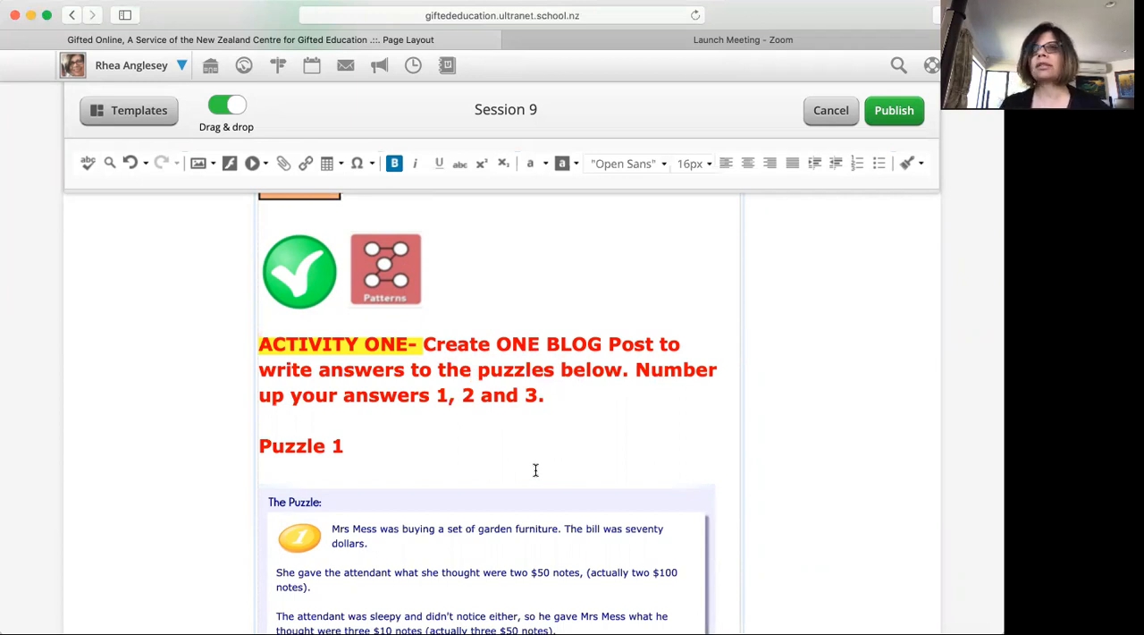
scroll(down, 3)
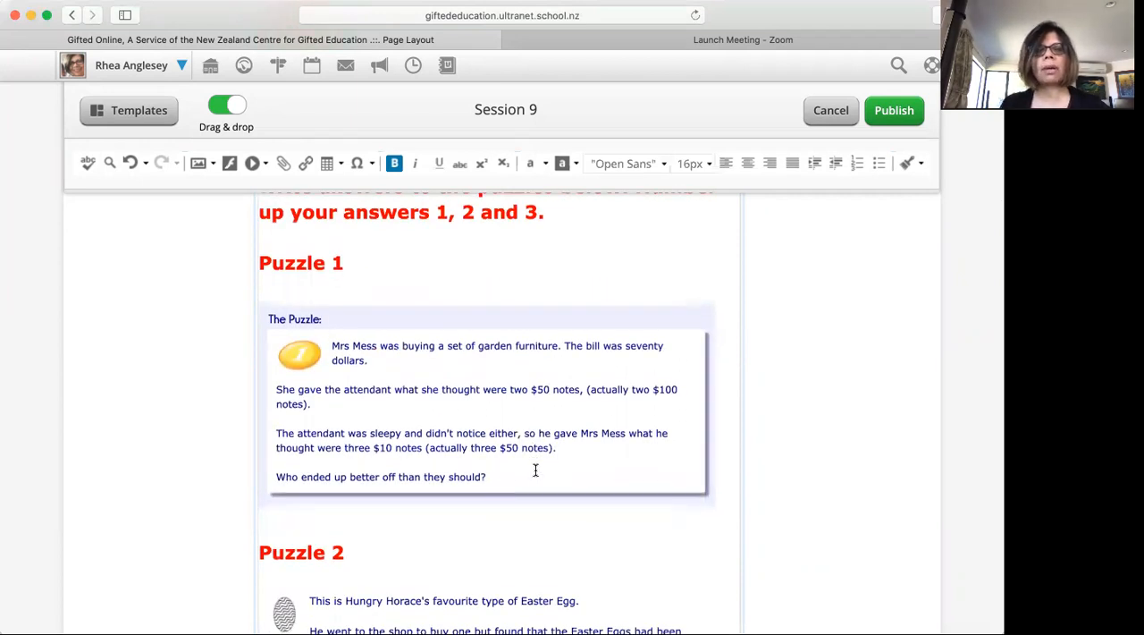
scroll(down, 3)
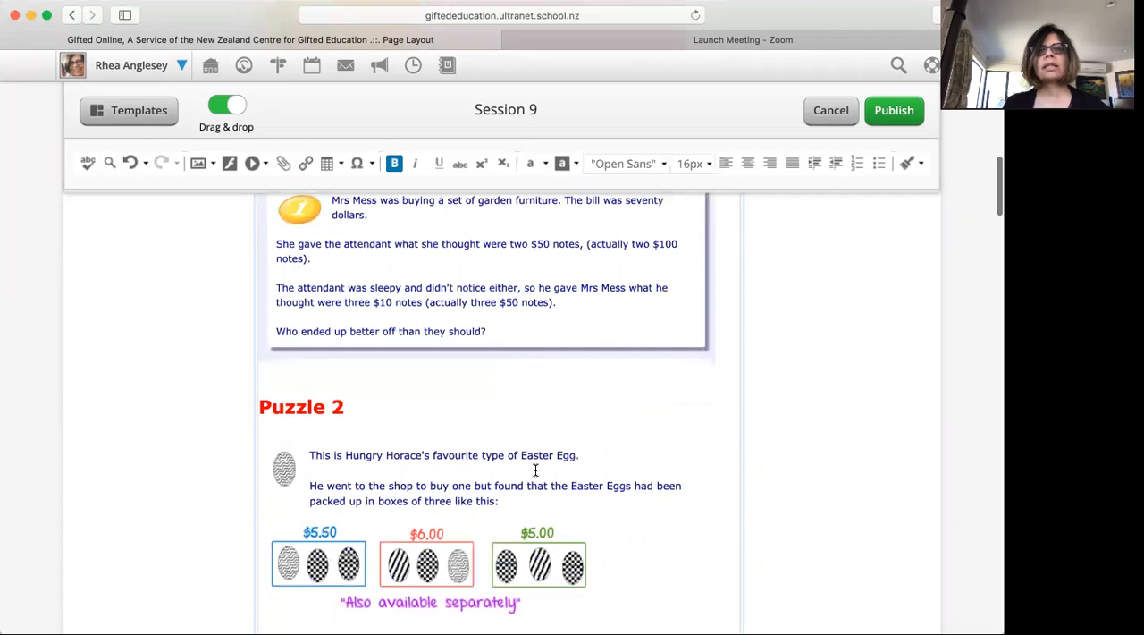
scroll(down, 3)
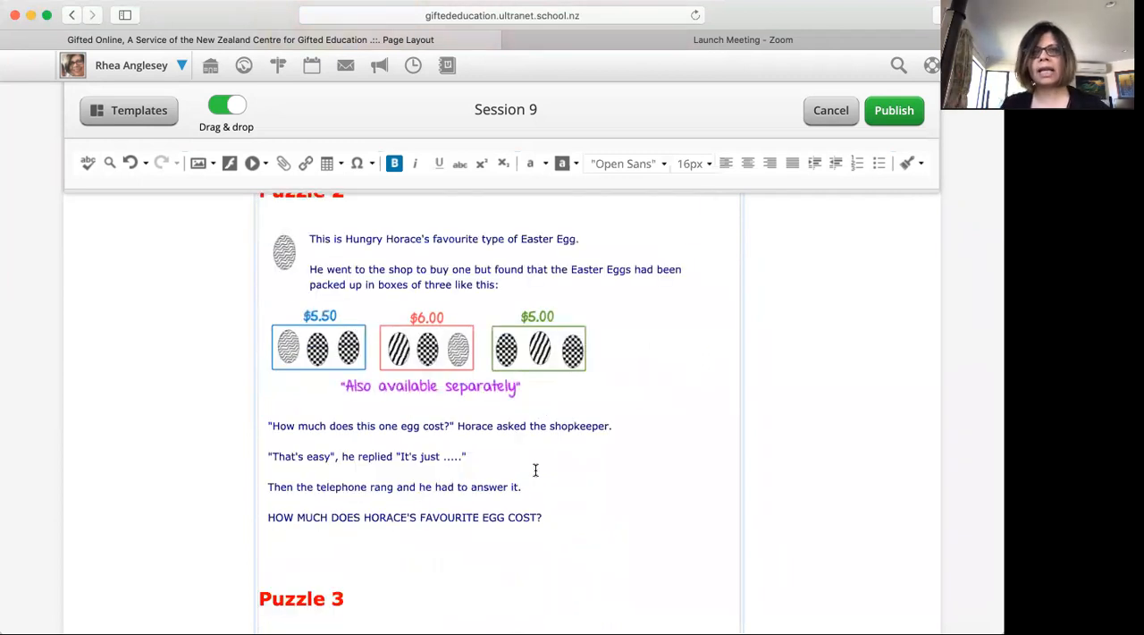
scroll(down, 3)
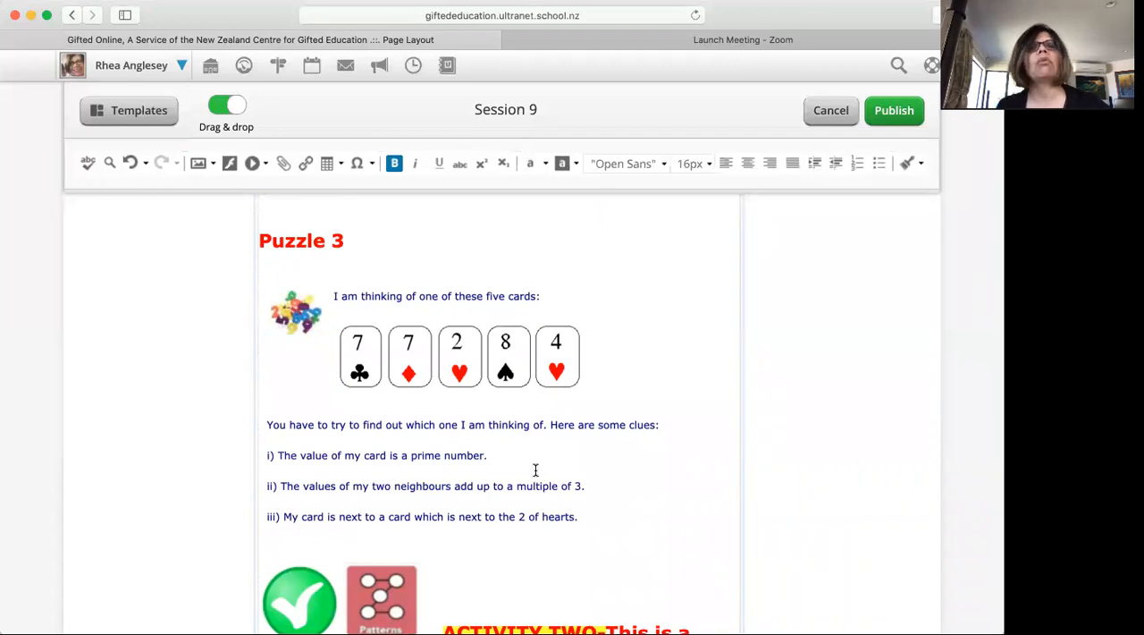
mouse_move(315, 496)
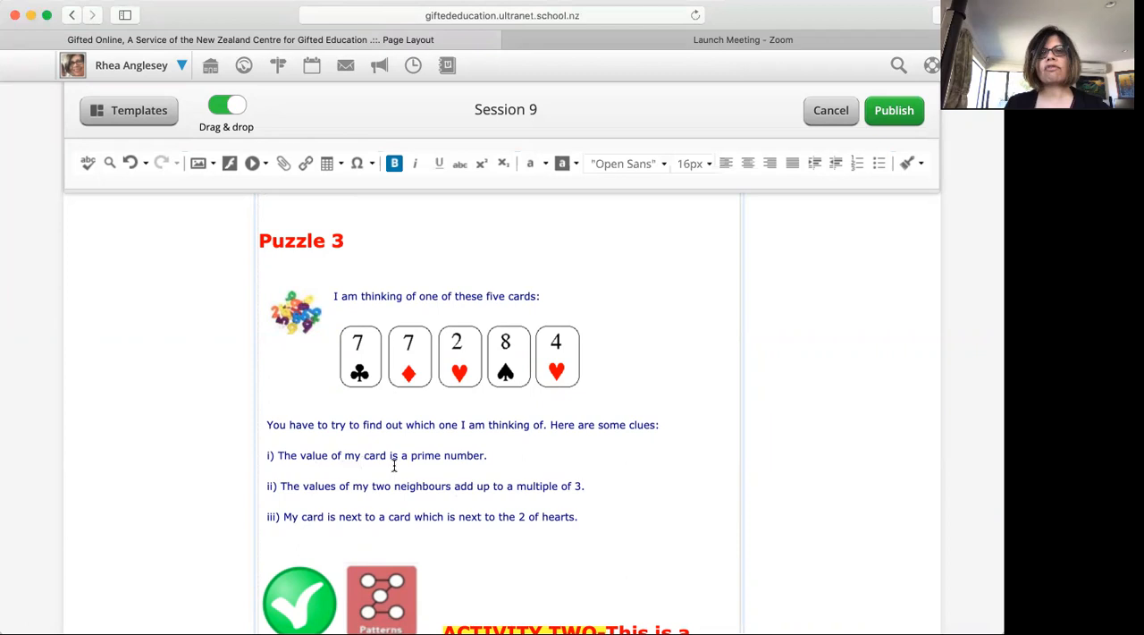
mouse_move(425, 457)
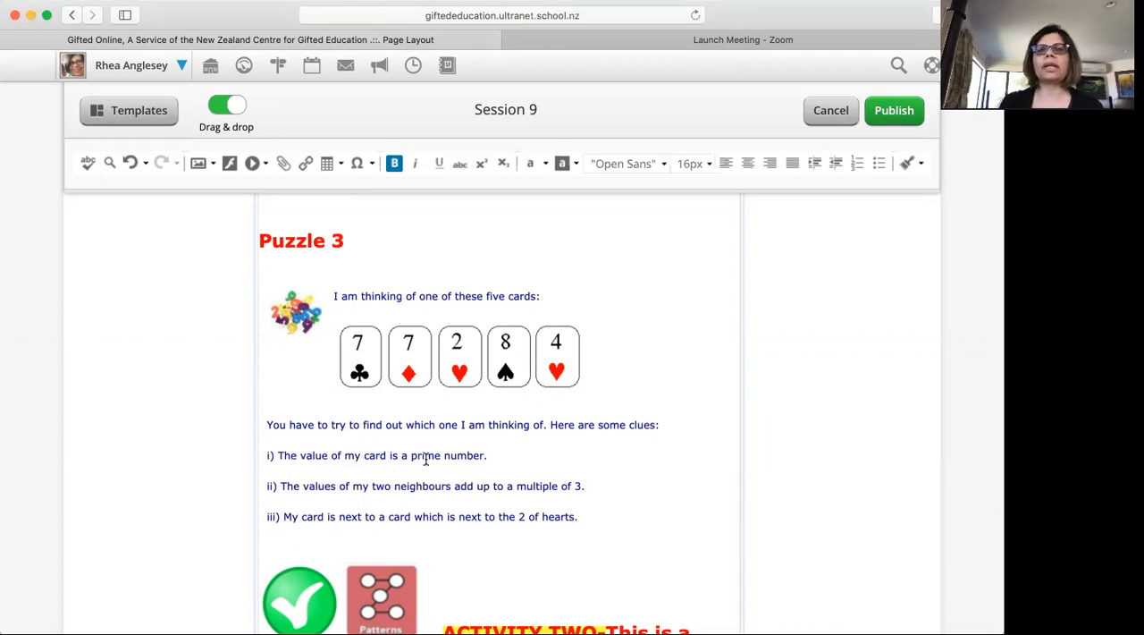
scroll(down, 3)
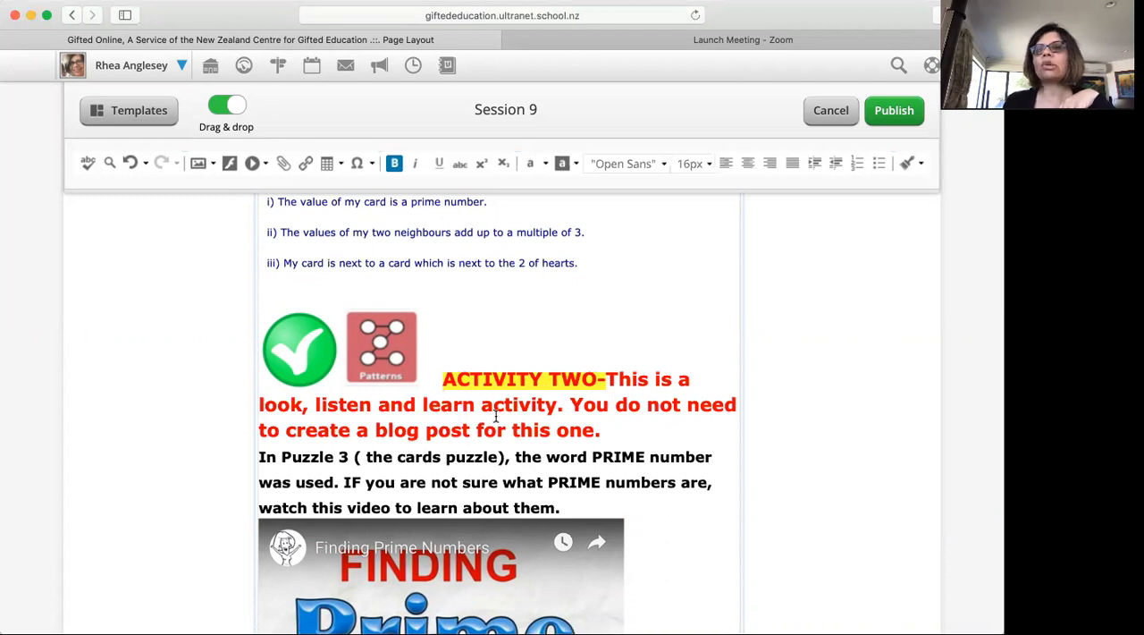
Scroll further down the editor to Activity Three on Polybius-square cyphers.
scroll(down, 3)
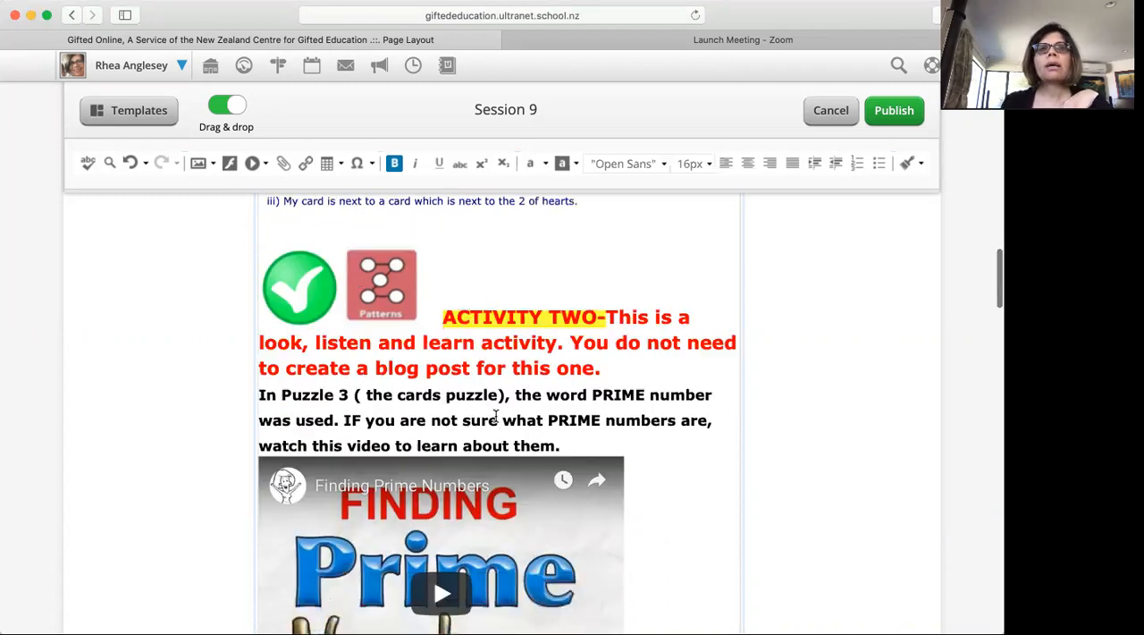
scroll(down, 3)
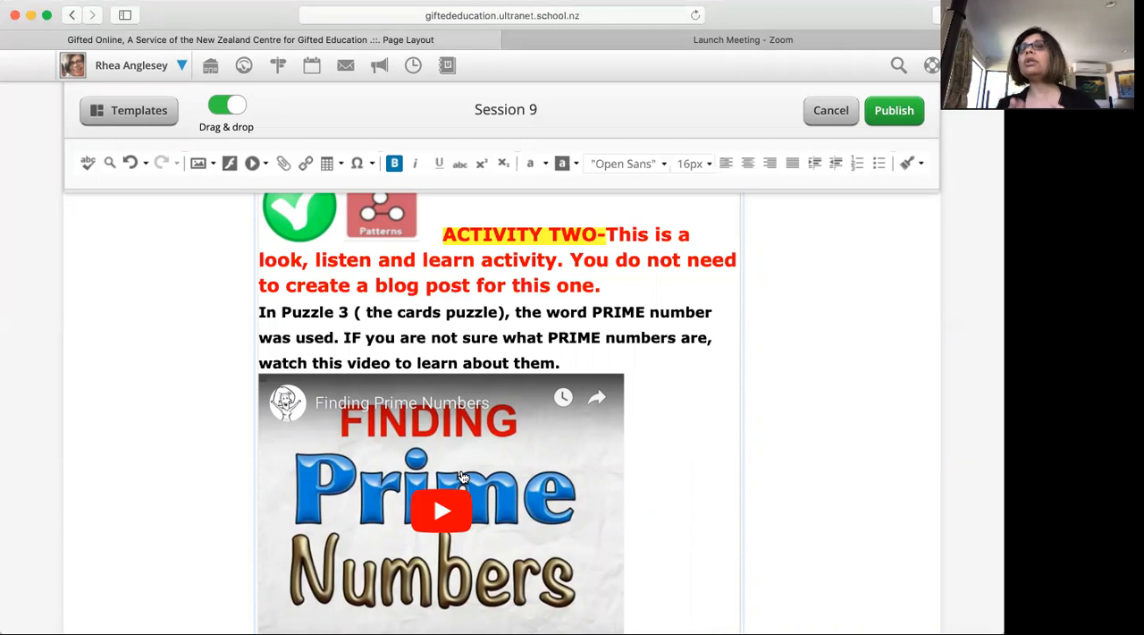
scroll(down, 3)
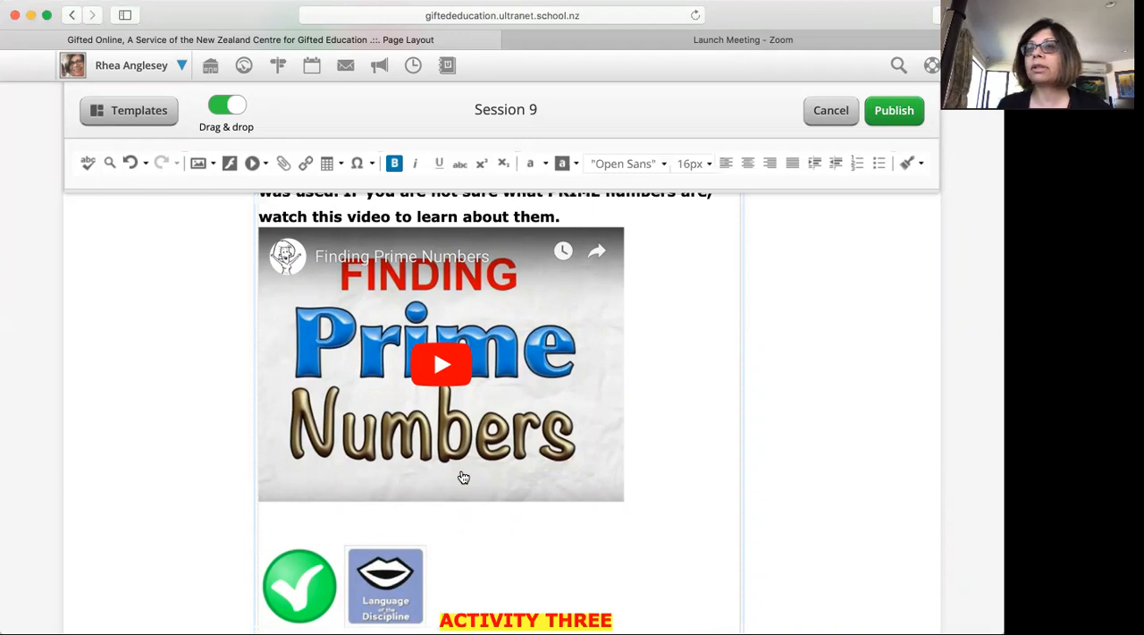
mouse_move(483, 382)
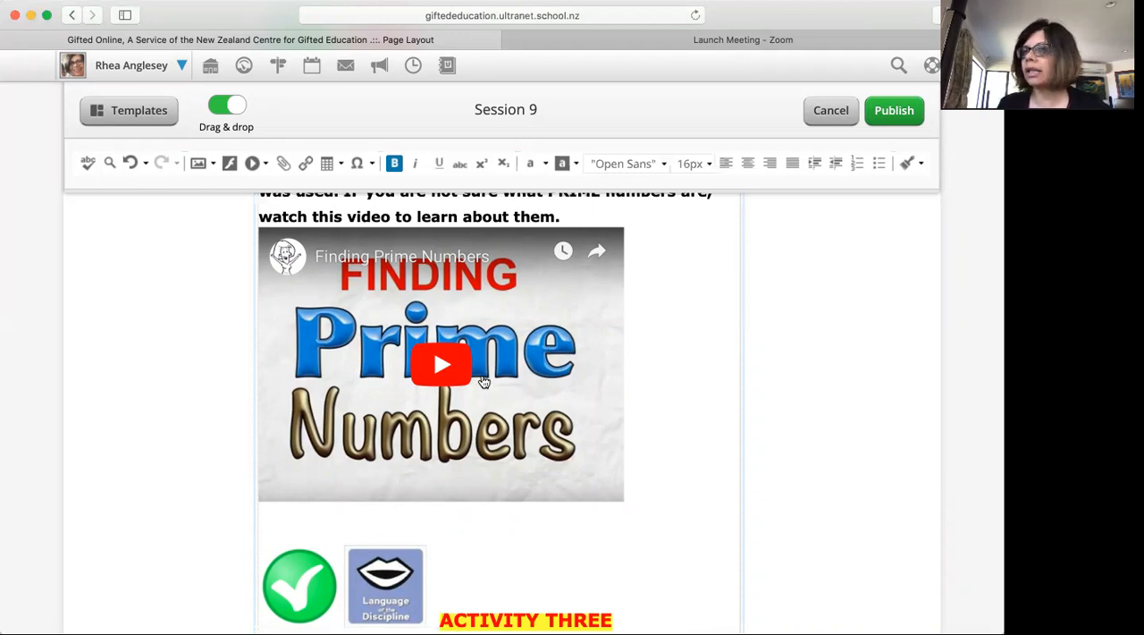
mouse_move(635, 227)
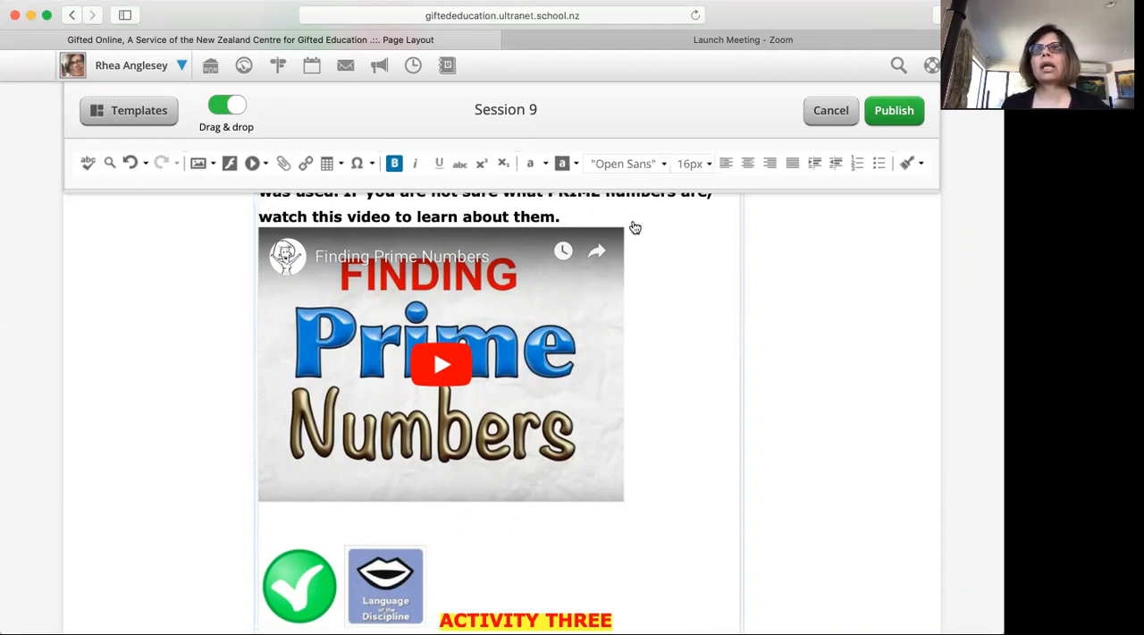
scroll(down, 3)
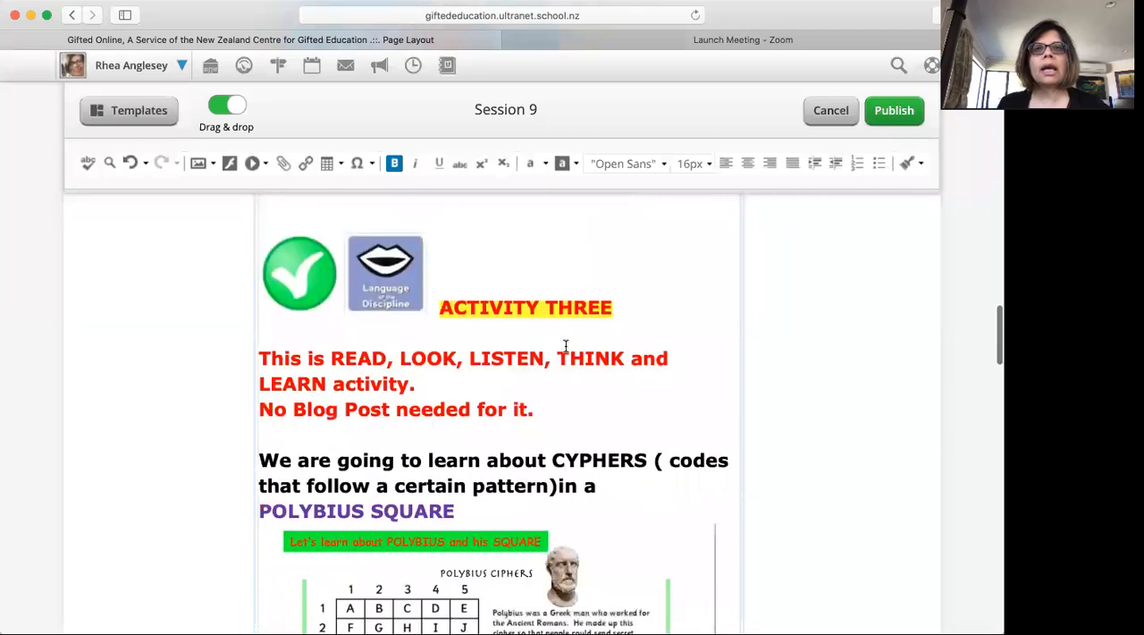
mouse_move(565, 357)
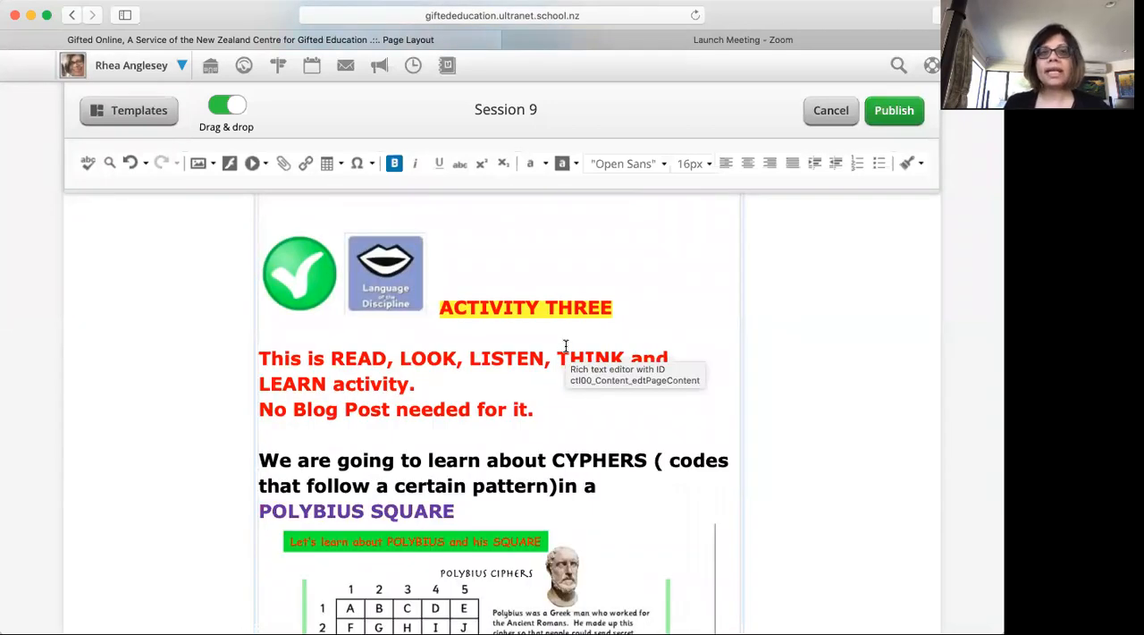
mouse_move(493, 333)
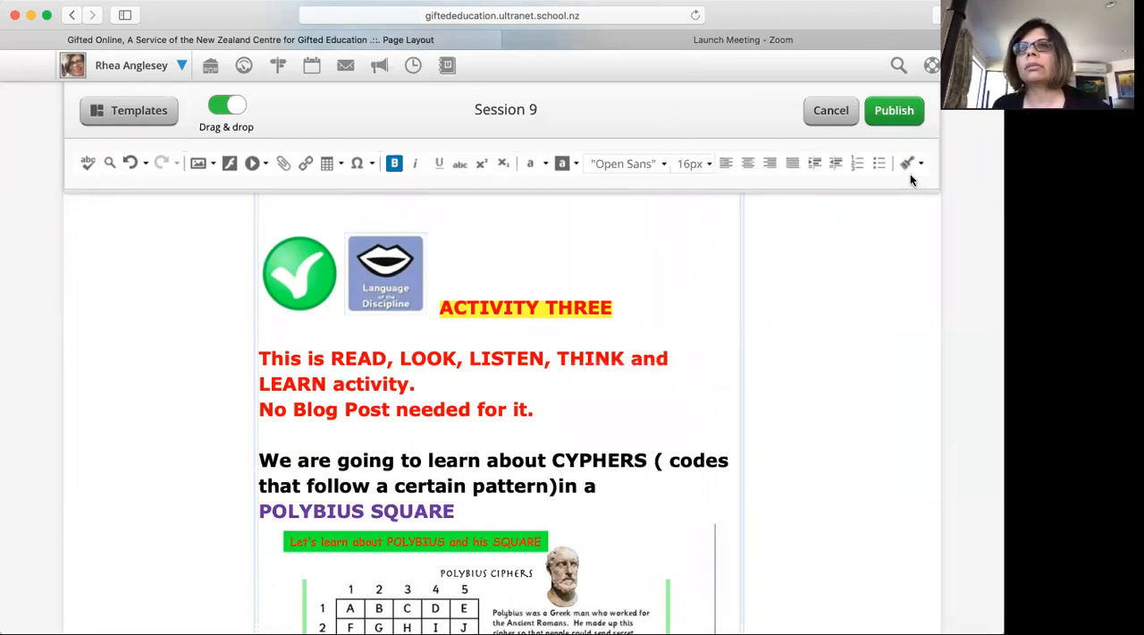
mouse_move(917, 227)
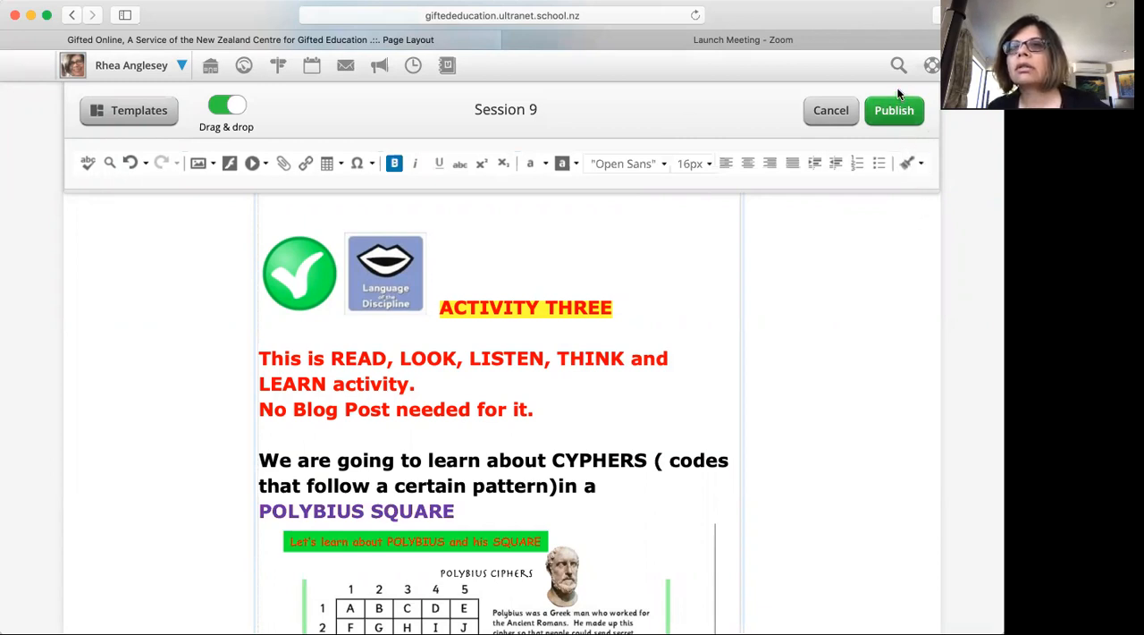
mouse_move(843, 372)
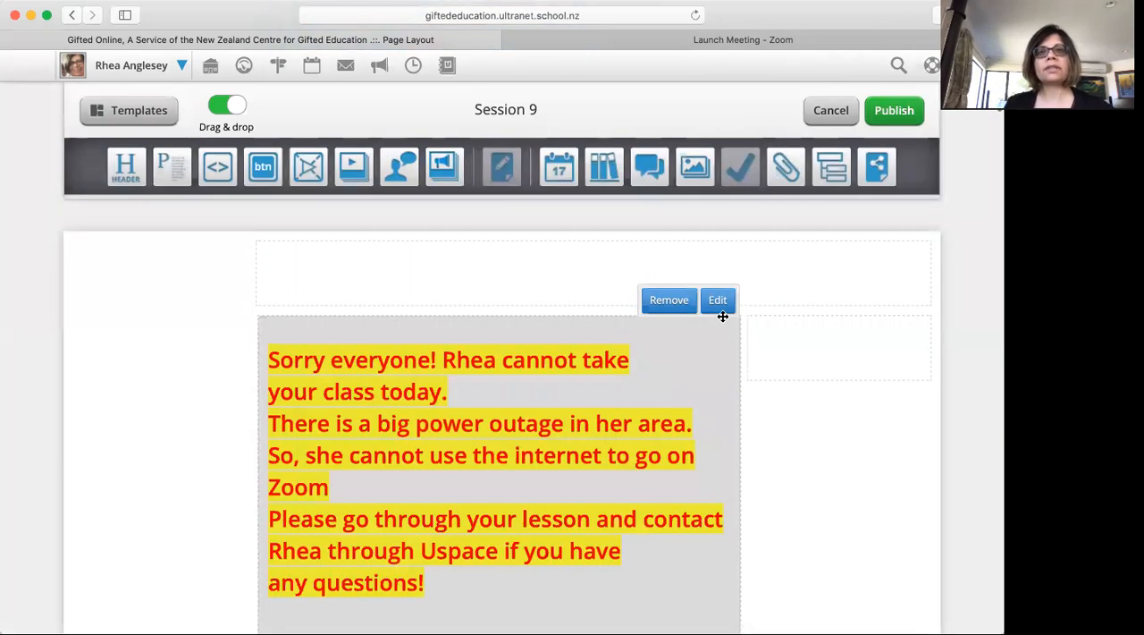
Remove the power-outage apology notice and publish the Session 9 page.
click(718, 300)
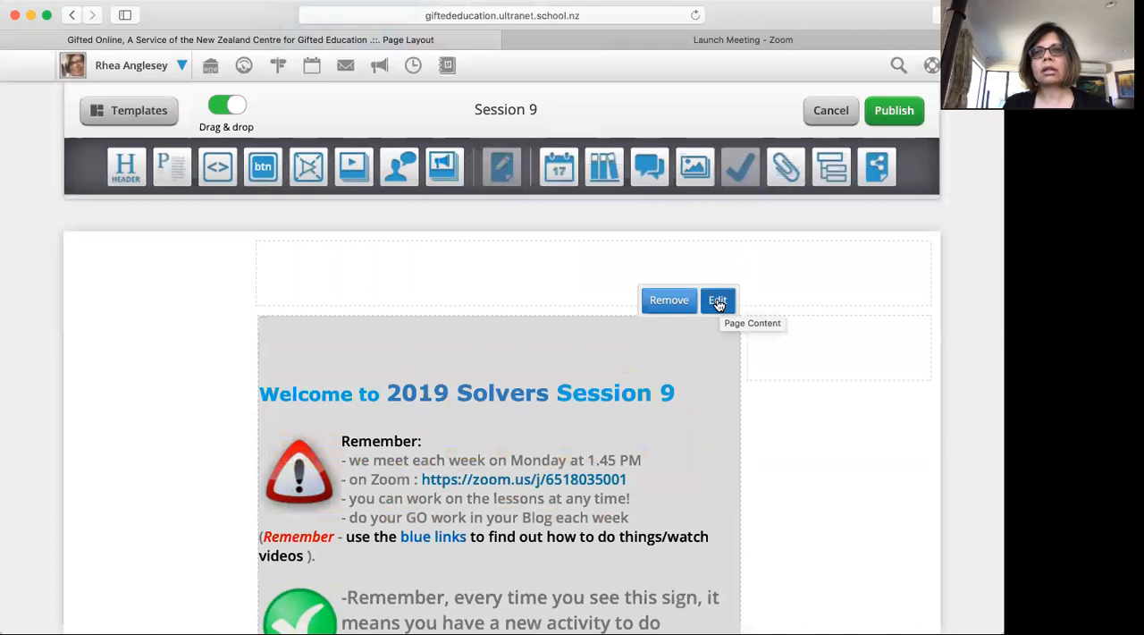
mouse_move(894, 111)
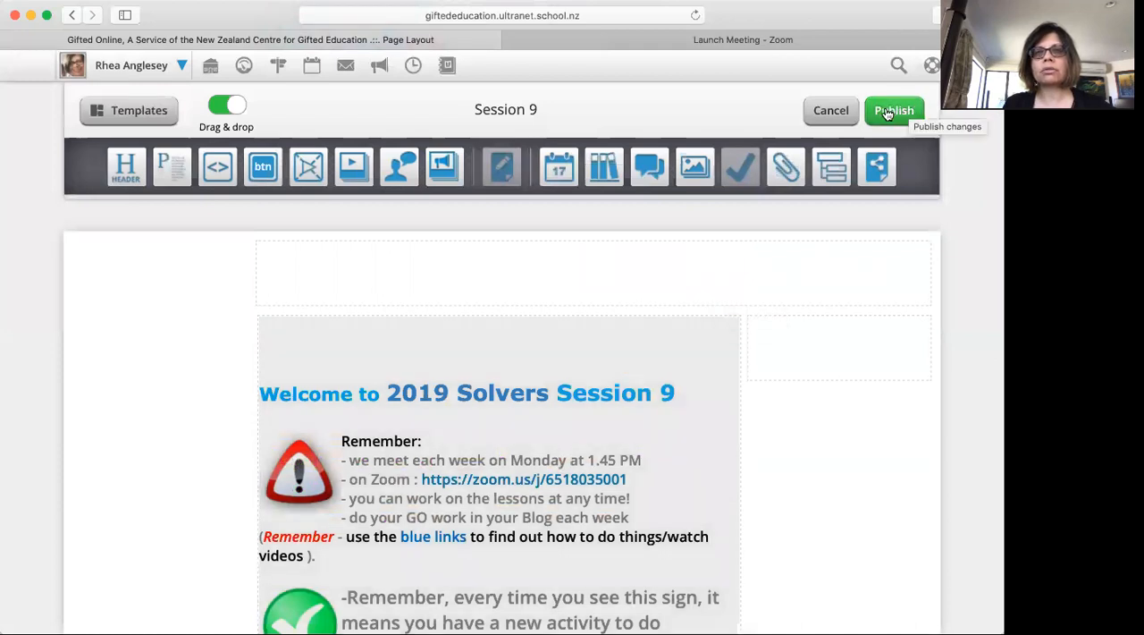
click(894, 111)
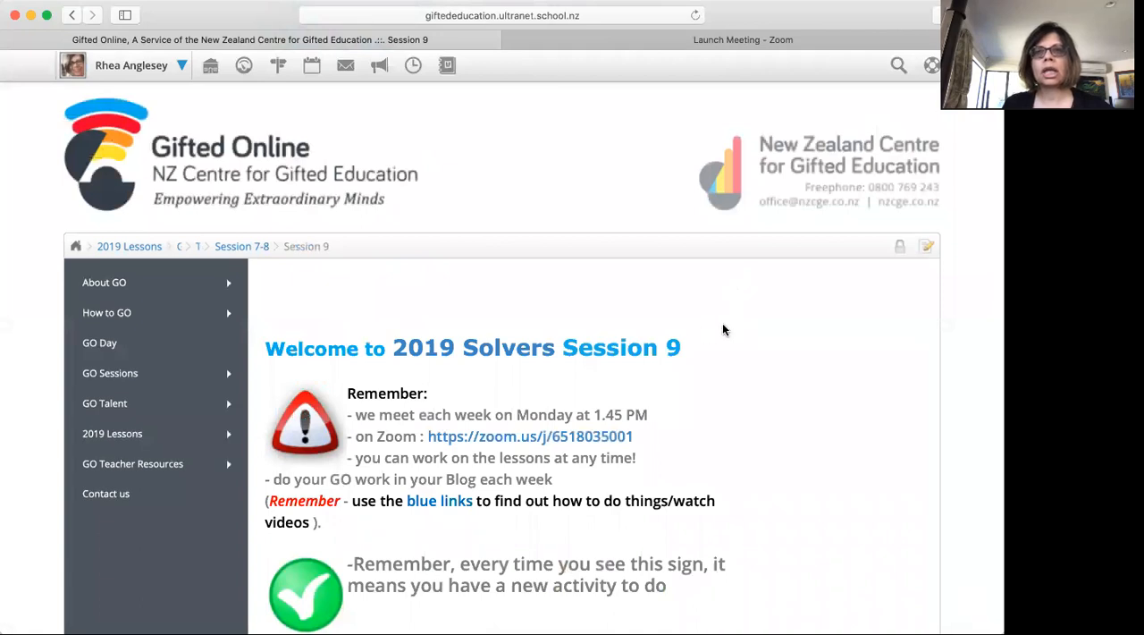
Scroll the live page past Activity One and the prime-numbers video to Activity Three.
scroll(down, 3)
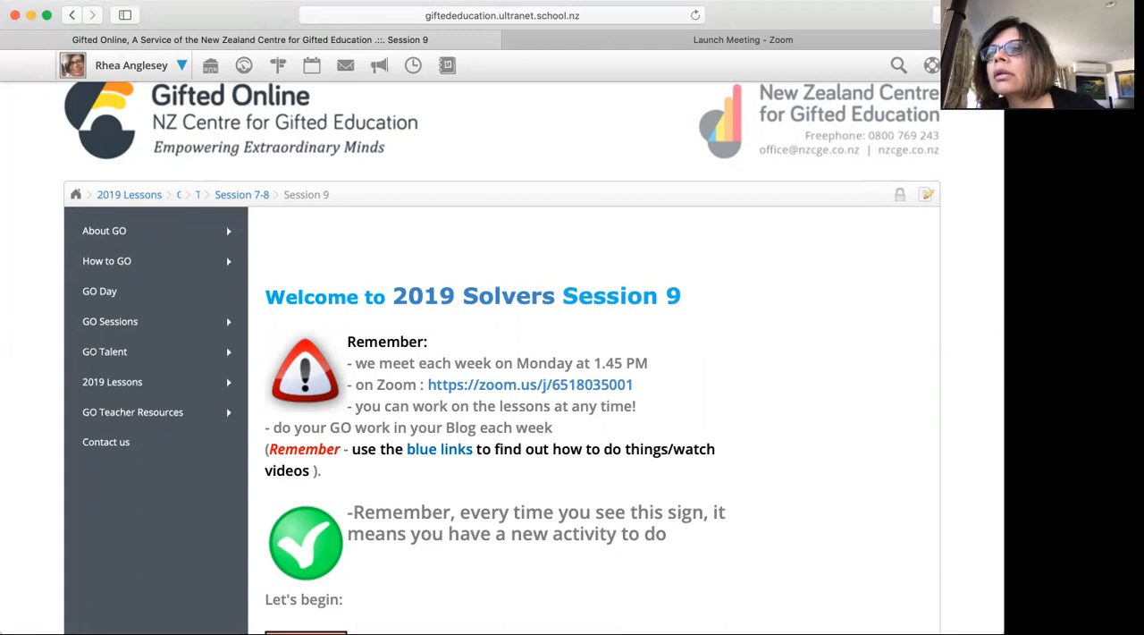
mouse_move(862, 322)
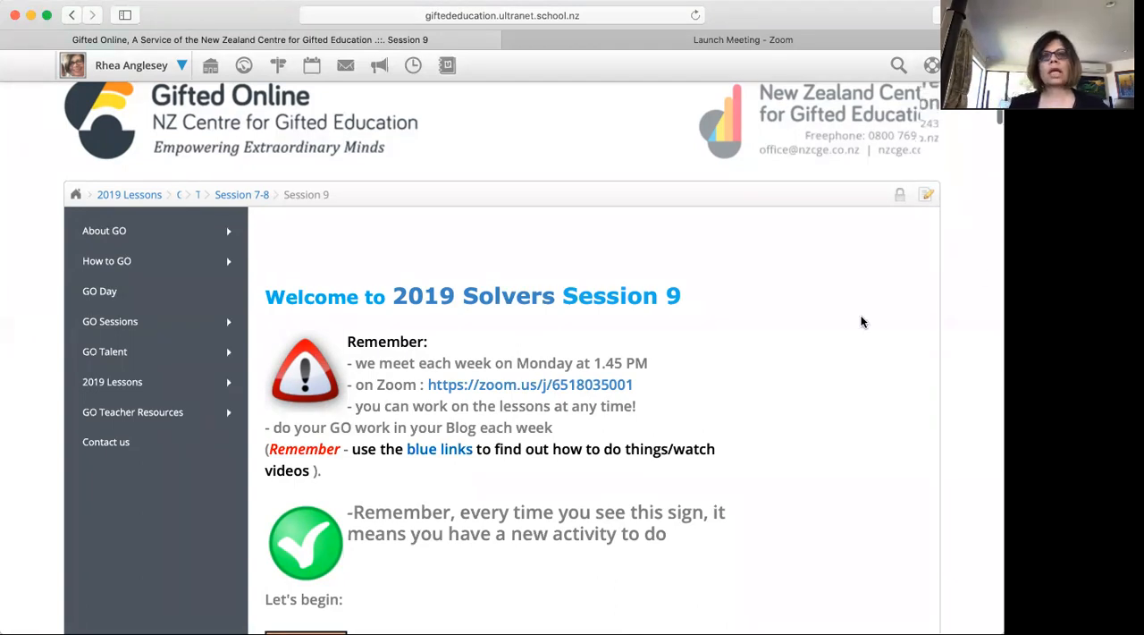
scroll(down, 3)
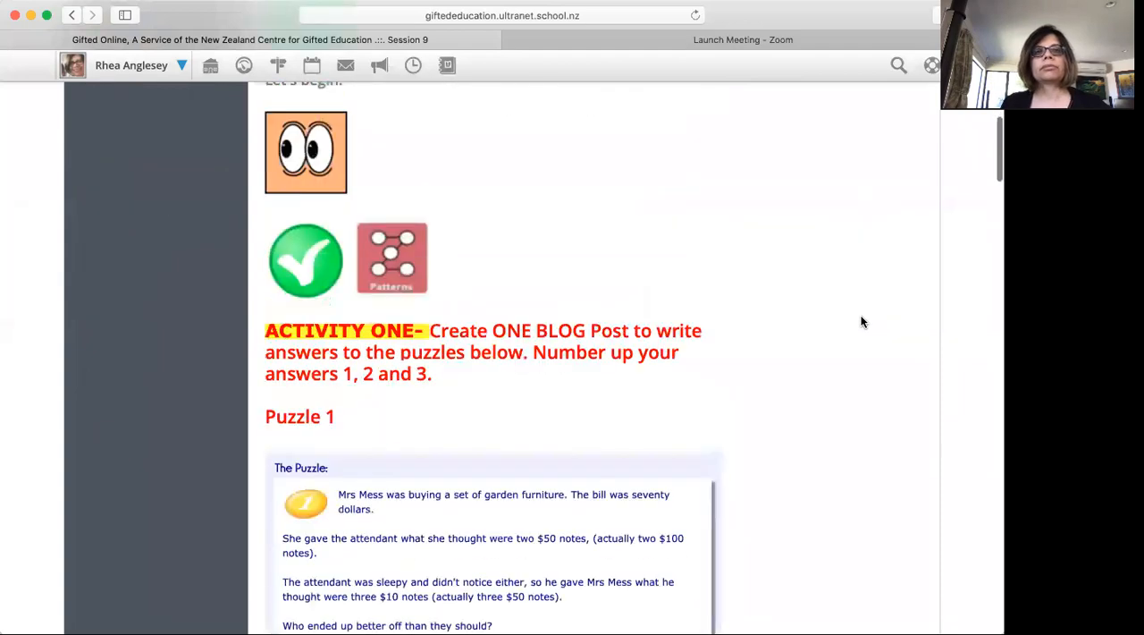
scroll(down, 3)
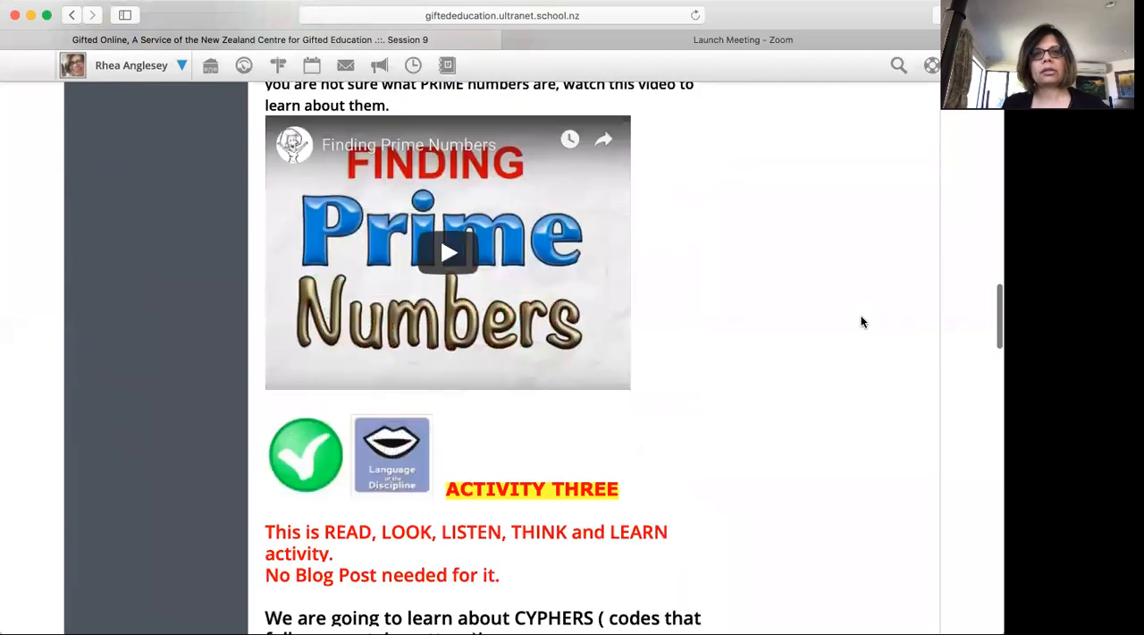
Scroll through the Polybius cipher image and video to Activity Three's blog-post task and Extra for Experts.
scroll(down, 3)
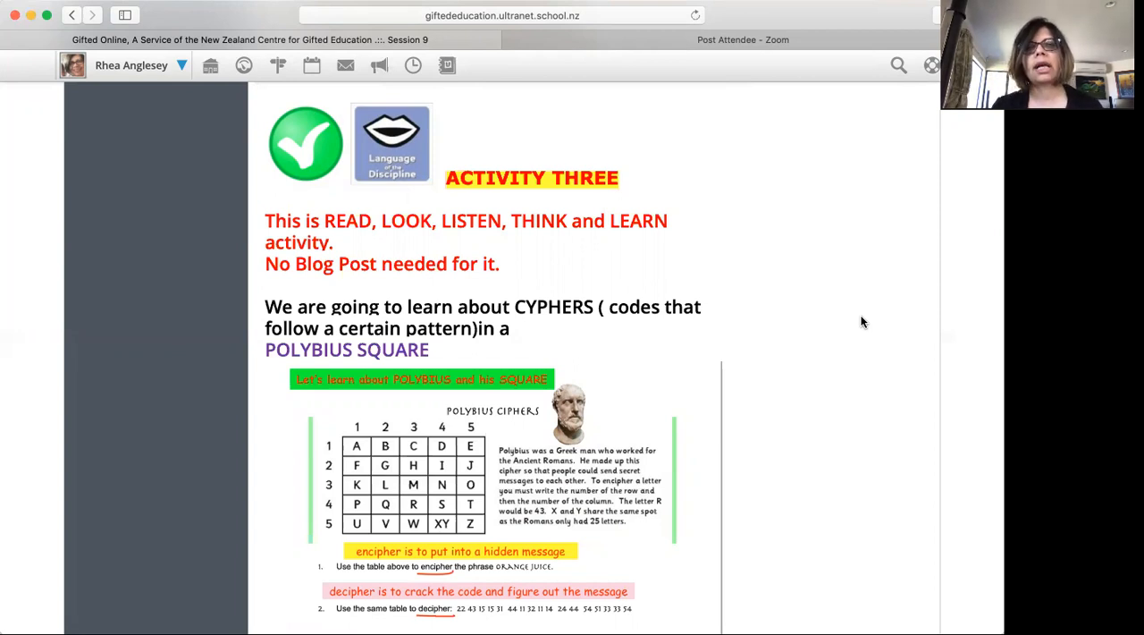
mouse_move(765, 404)
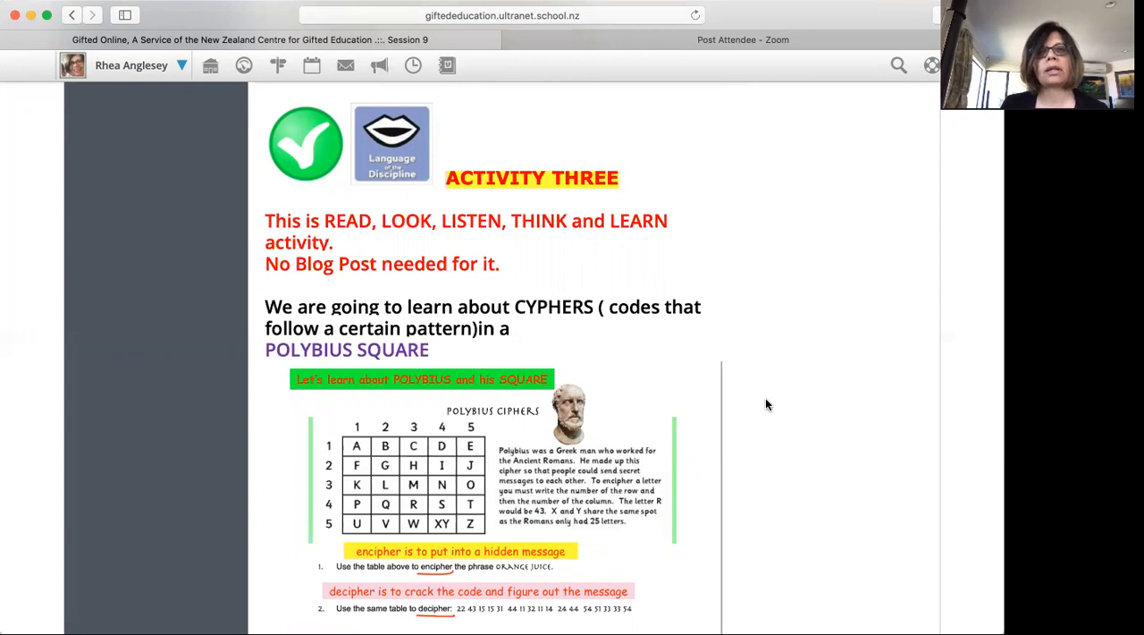
scroll(down, 3)
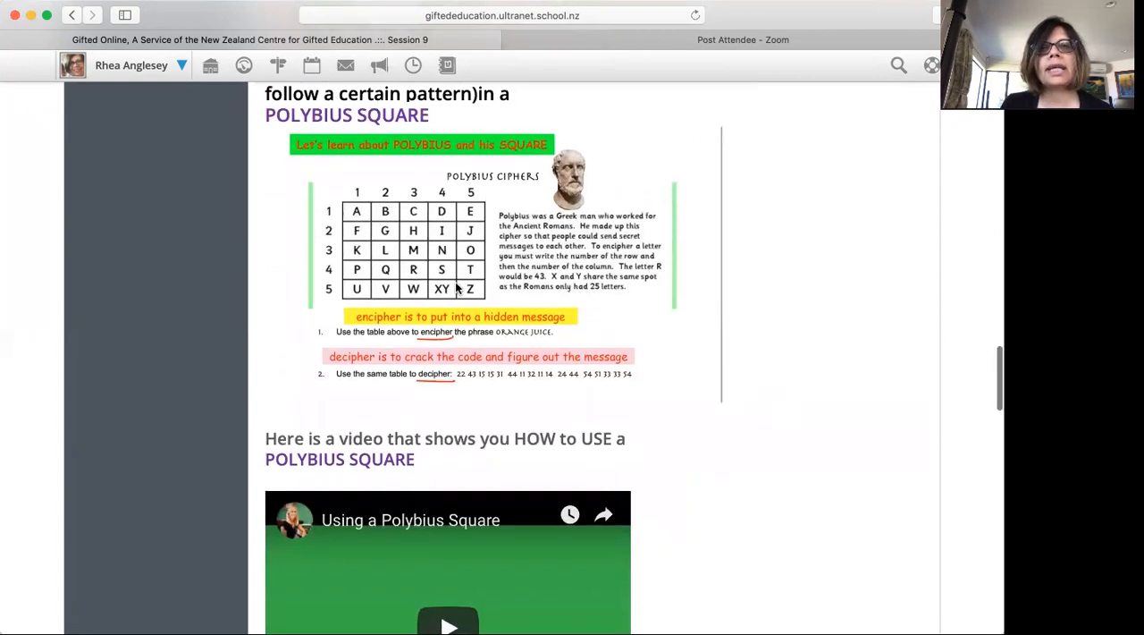
mouse_move(633, 329)
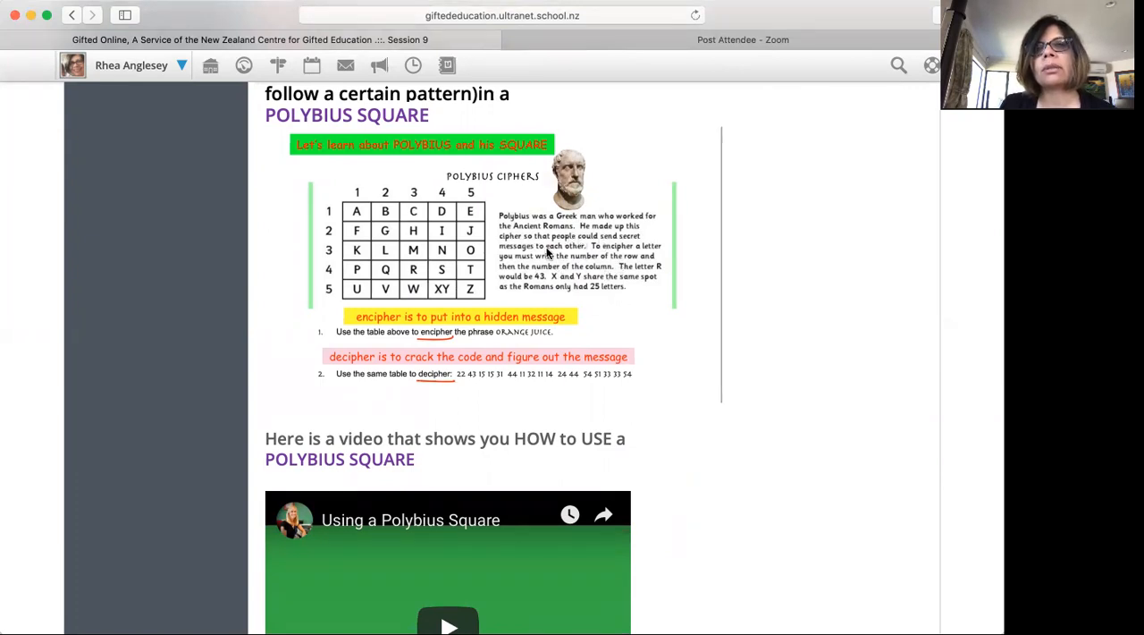
mouse_move(519, 268)
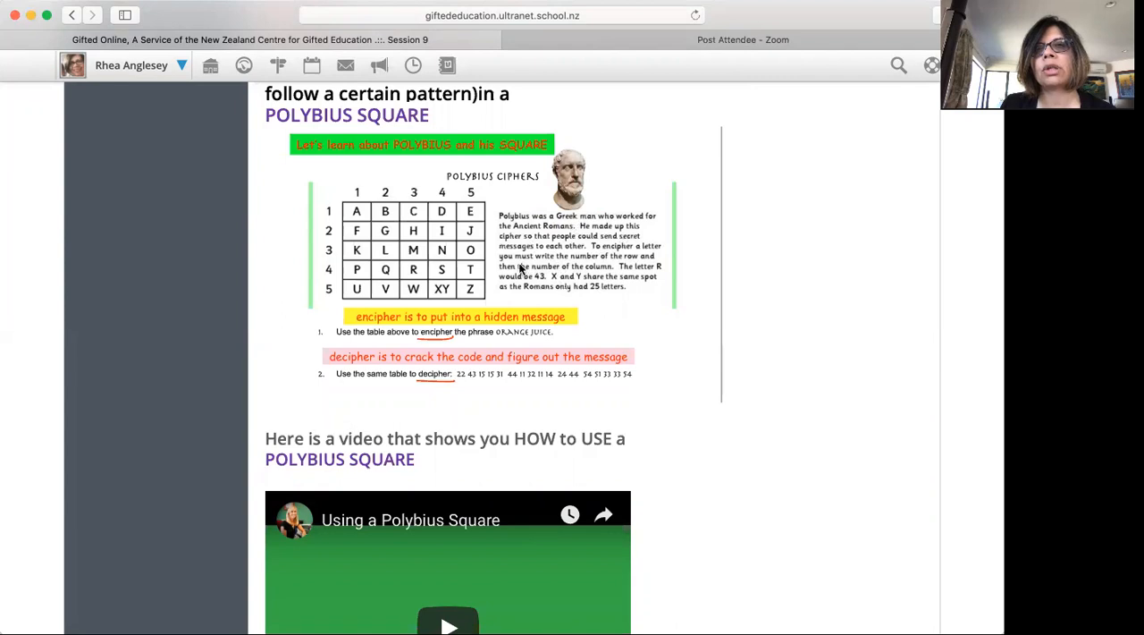
mouse_move(588, 261)
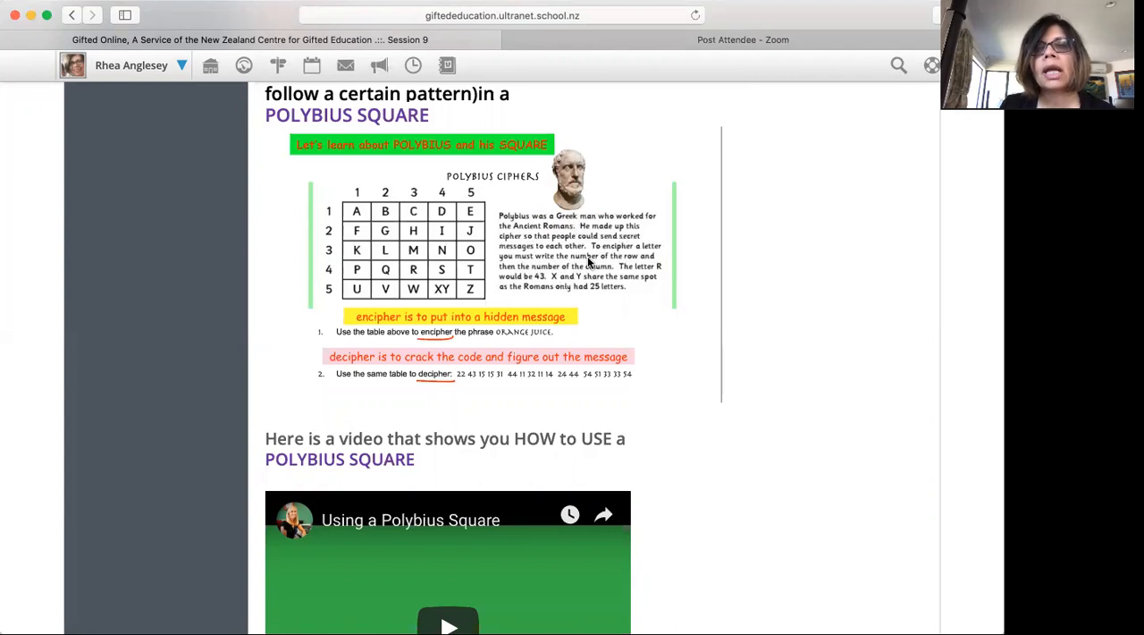
mouse_move(426, 231)
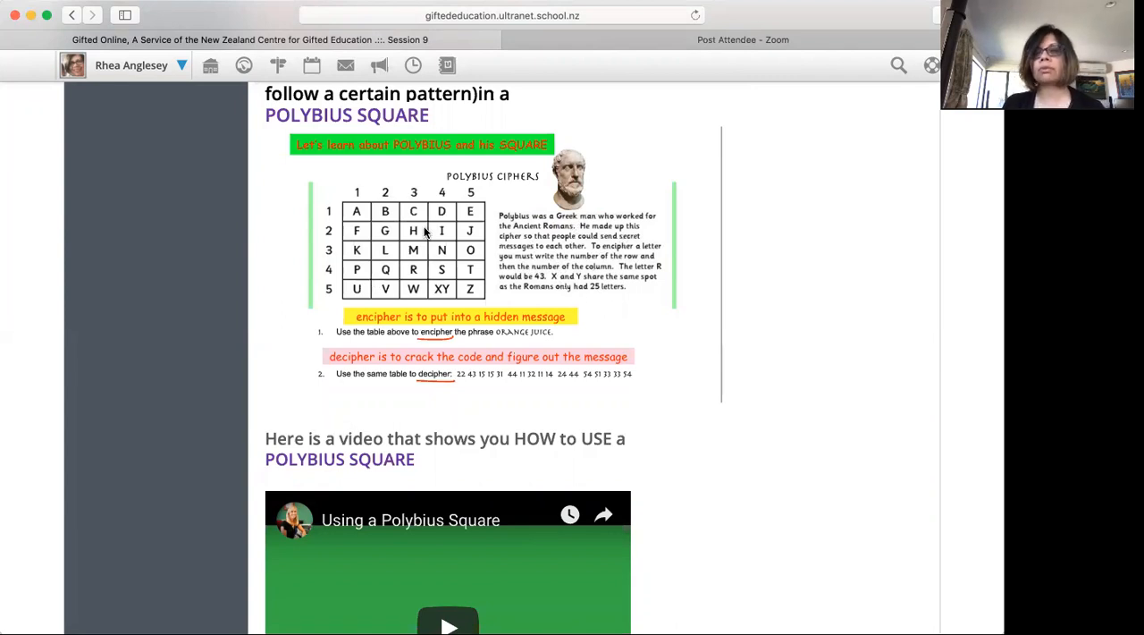
scroll(down, 3)
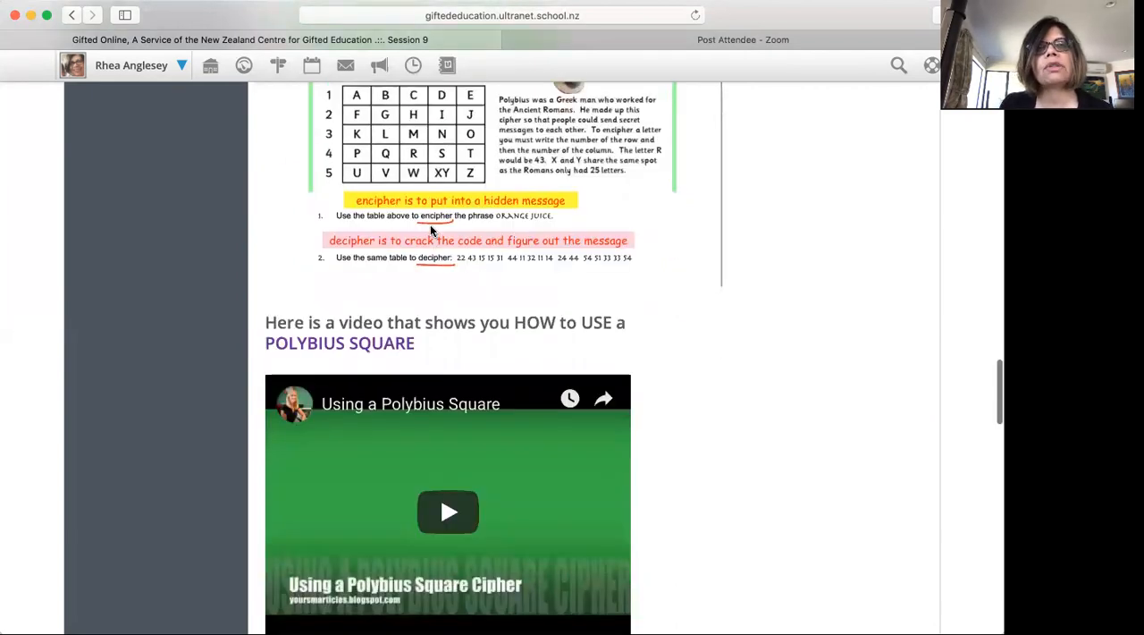
mouse_move(438, 290)
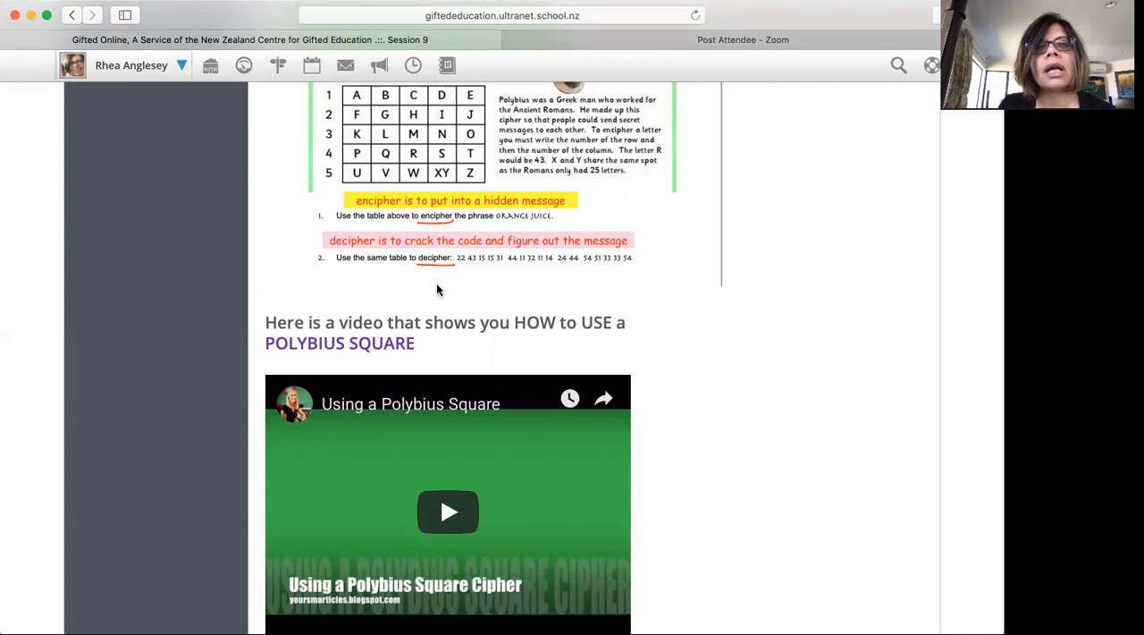
mouse_move(447, 225)
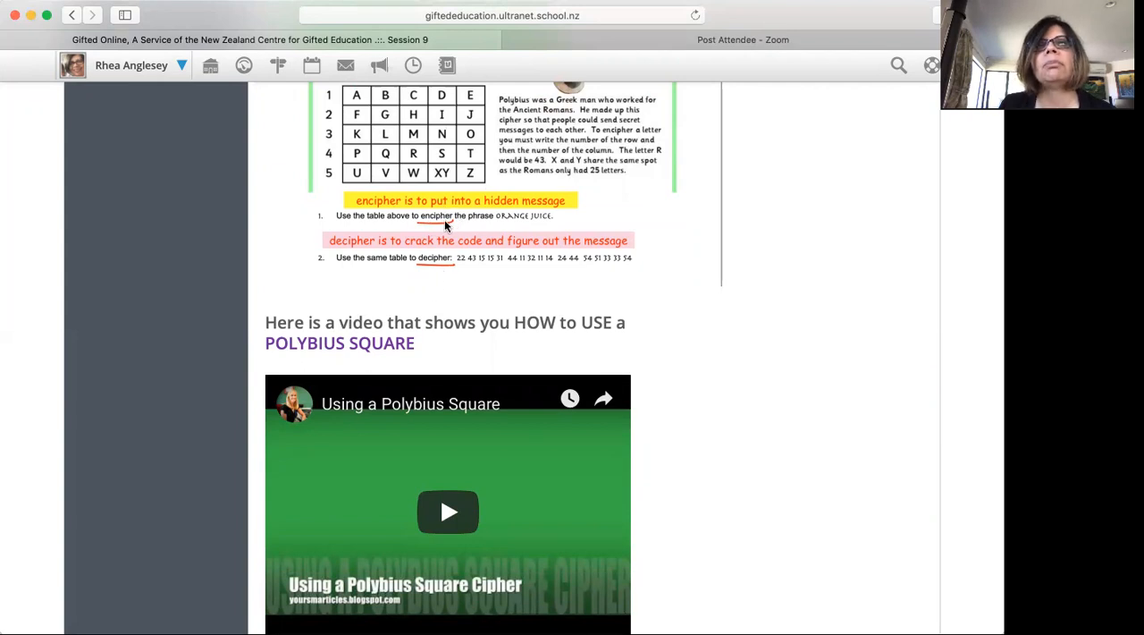
mouse_move(730, 358)
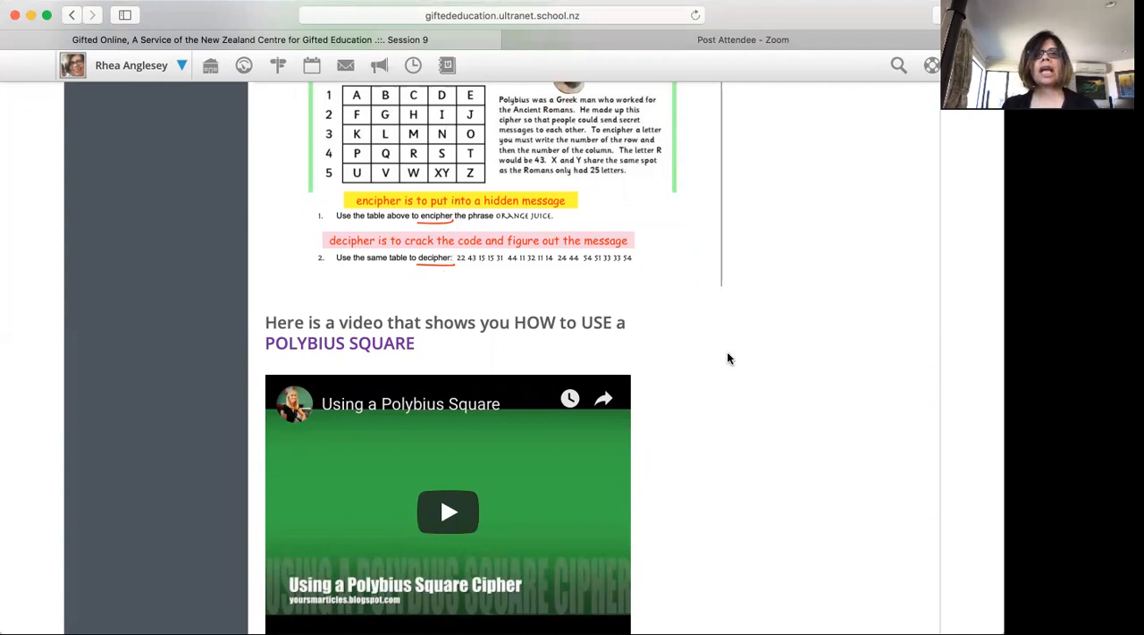
scroll(down, 3)
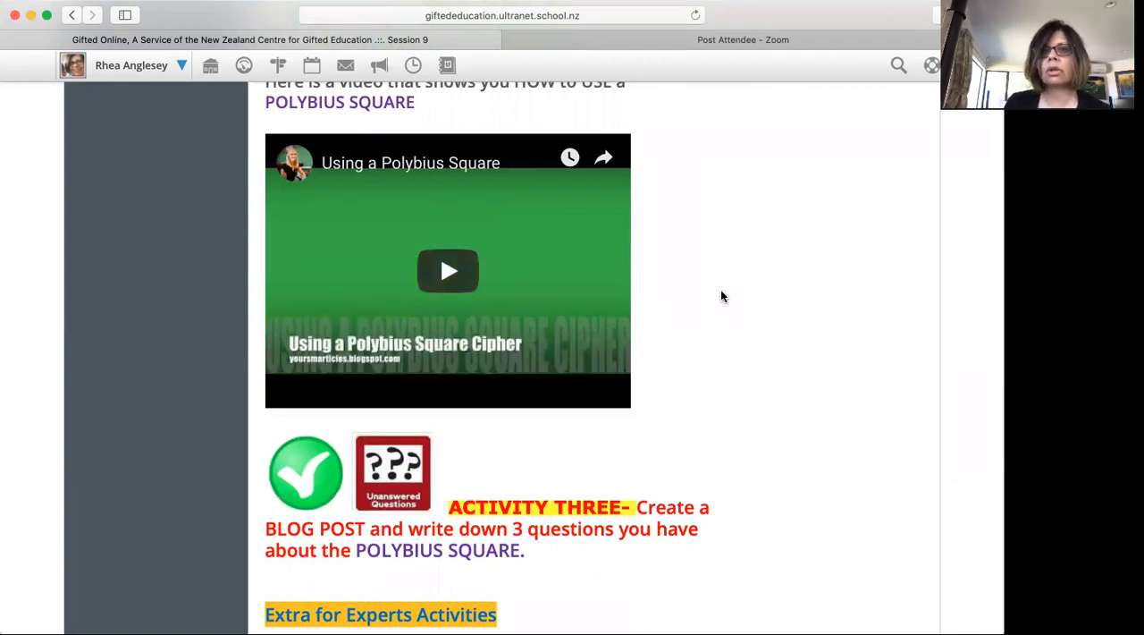
scroll(down, 3)
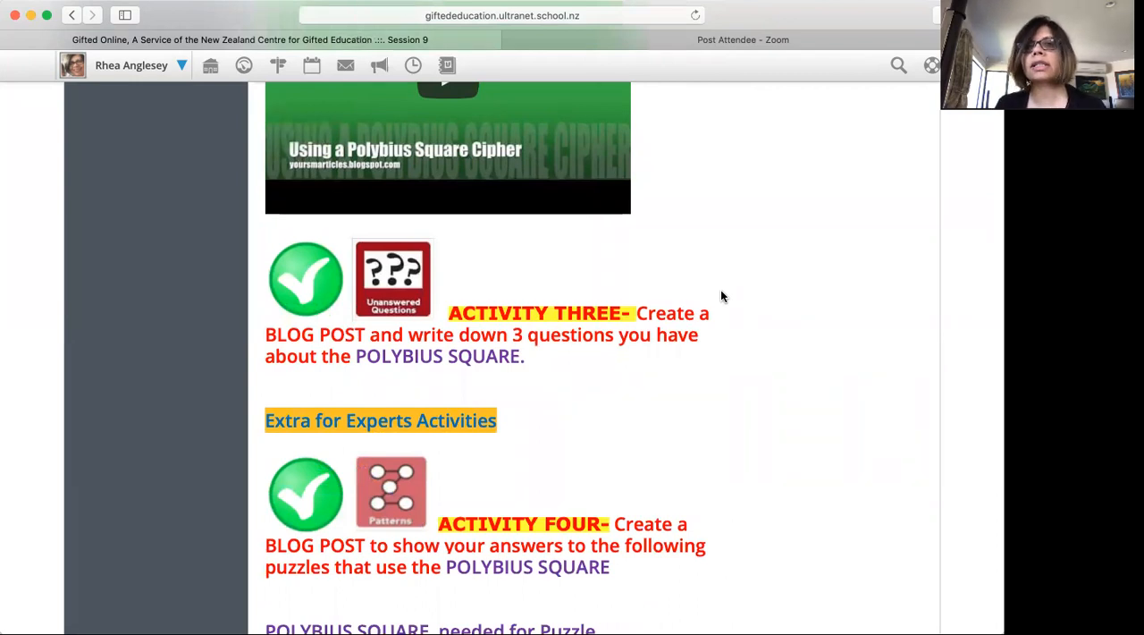
mouse_move(676, 395)
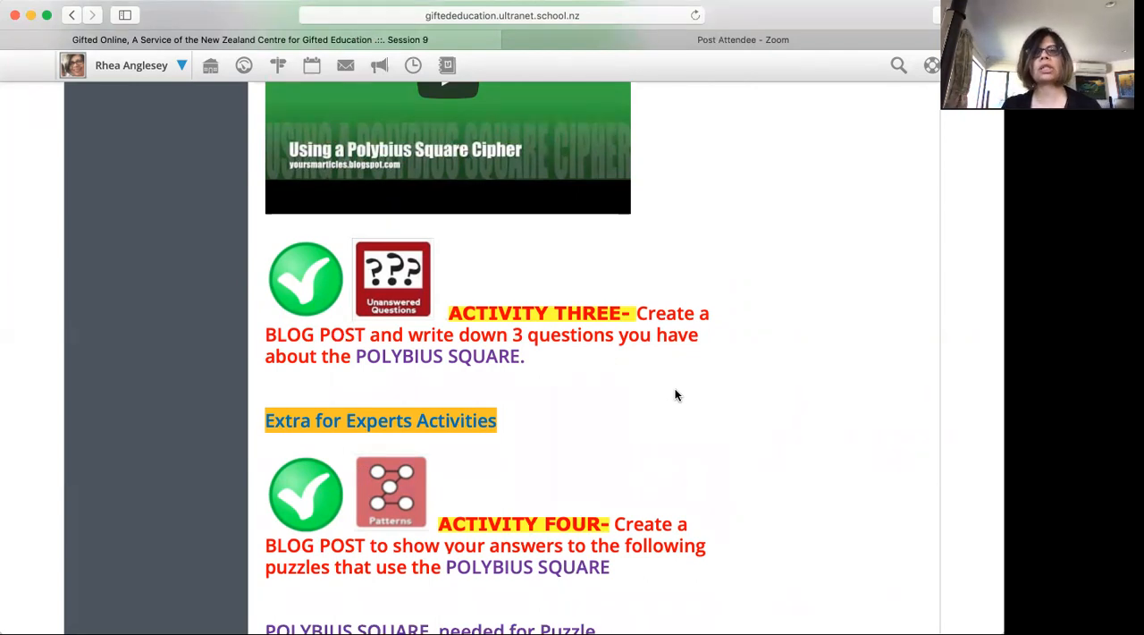
scroll(down, 3)
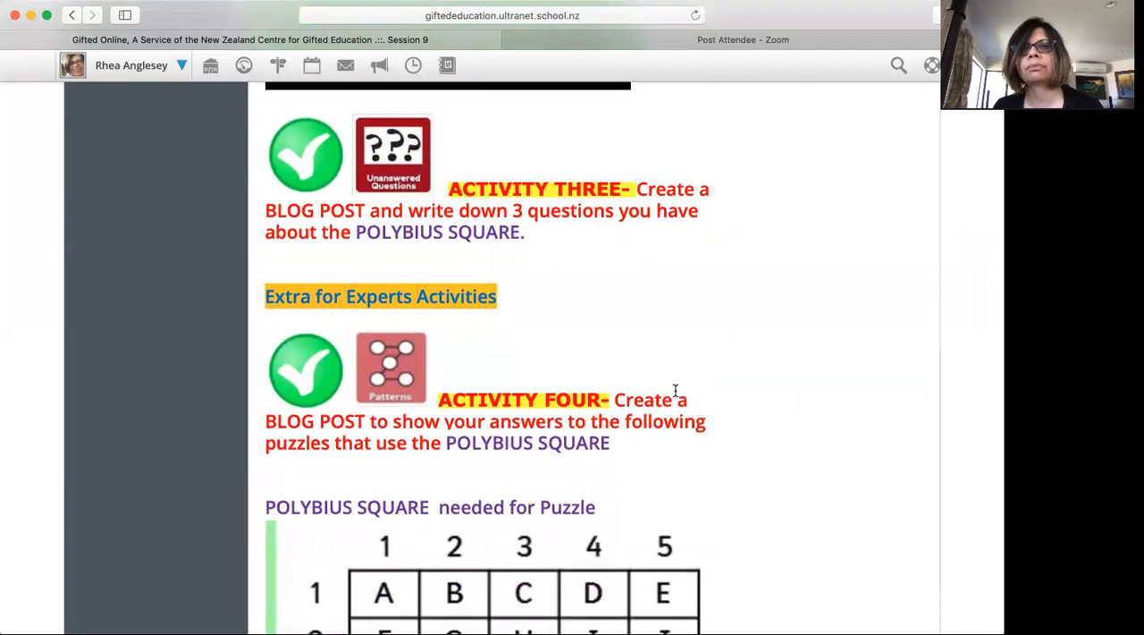
mouse_move(497, 271)
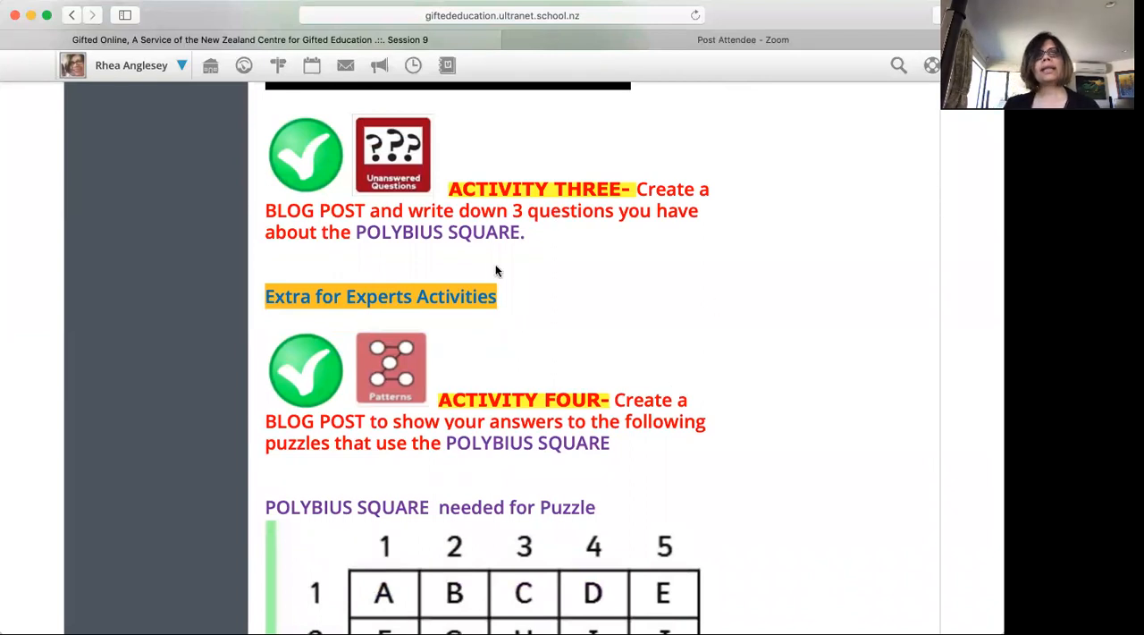
mouse_move(481, 314)
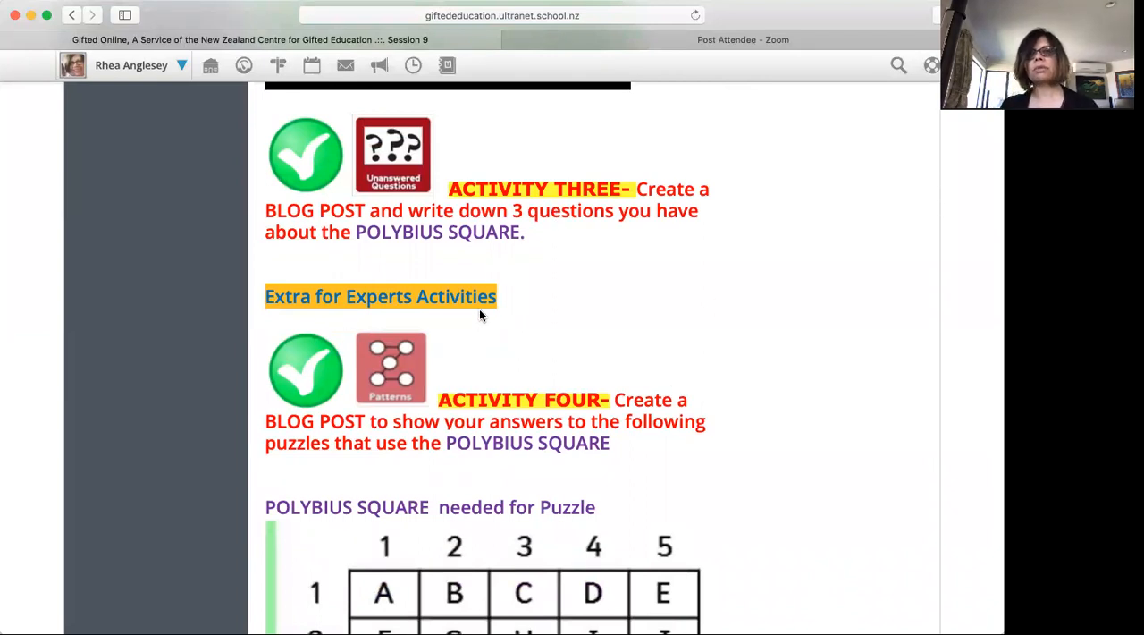
mouse_move(402, 379)
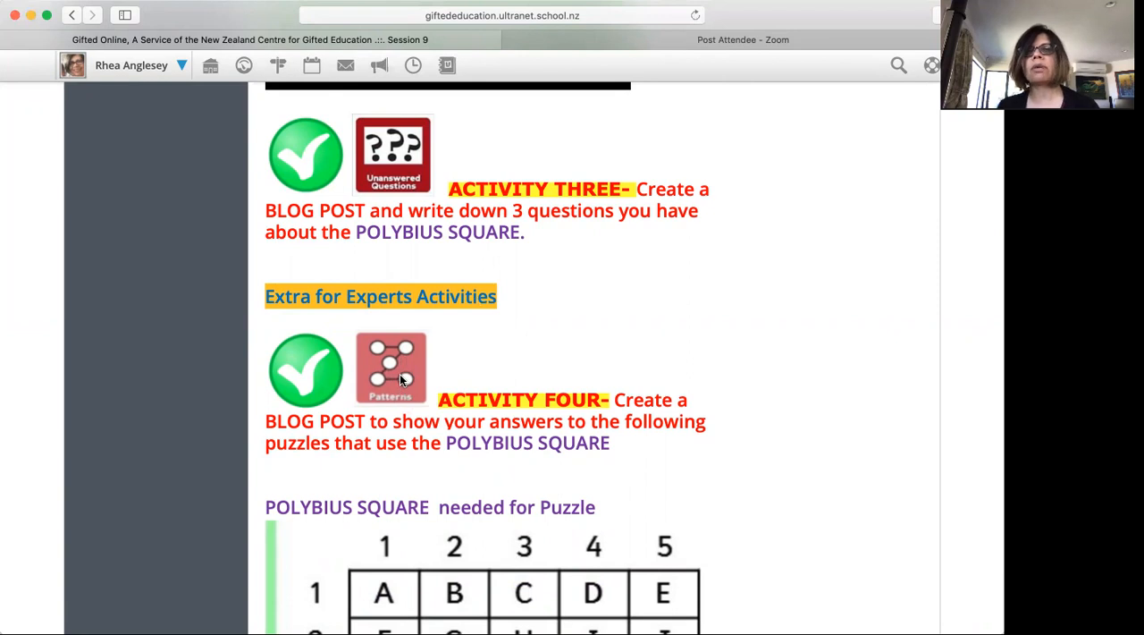
mouse_move(474, 415)
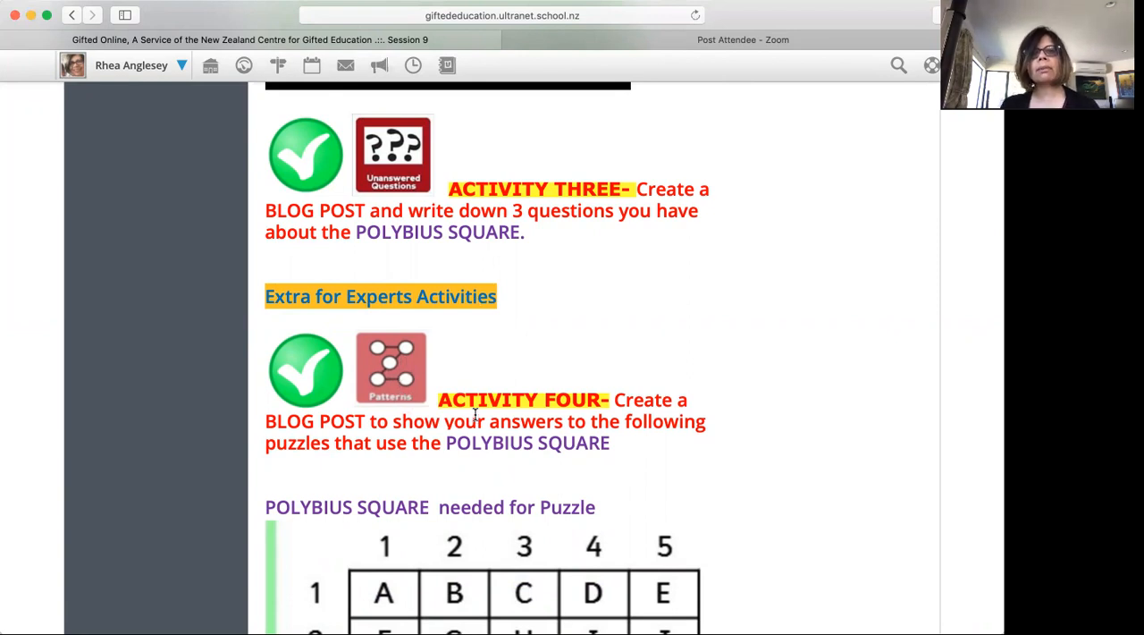
Scroll to the Polybius Square table, Activity Four's encipher/decipher puzzles and Activity Five.
scroll(down, 3)
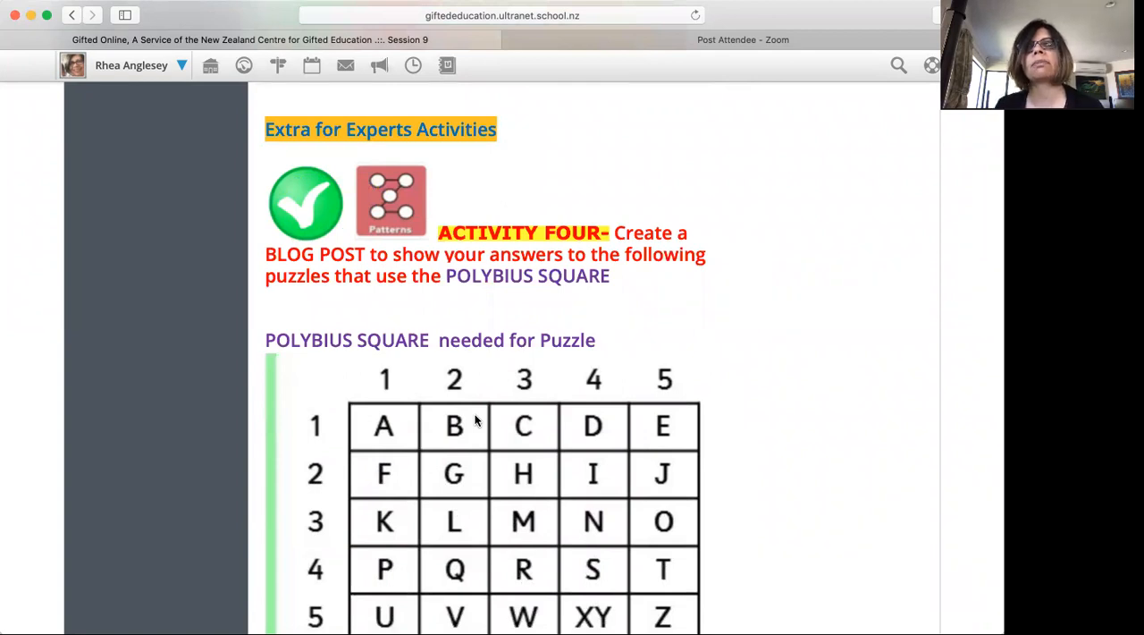
scroll(down, 3)
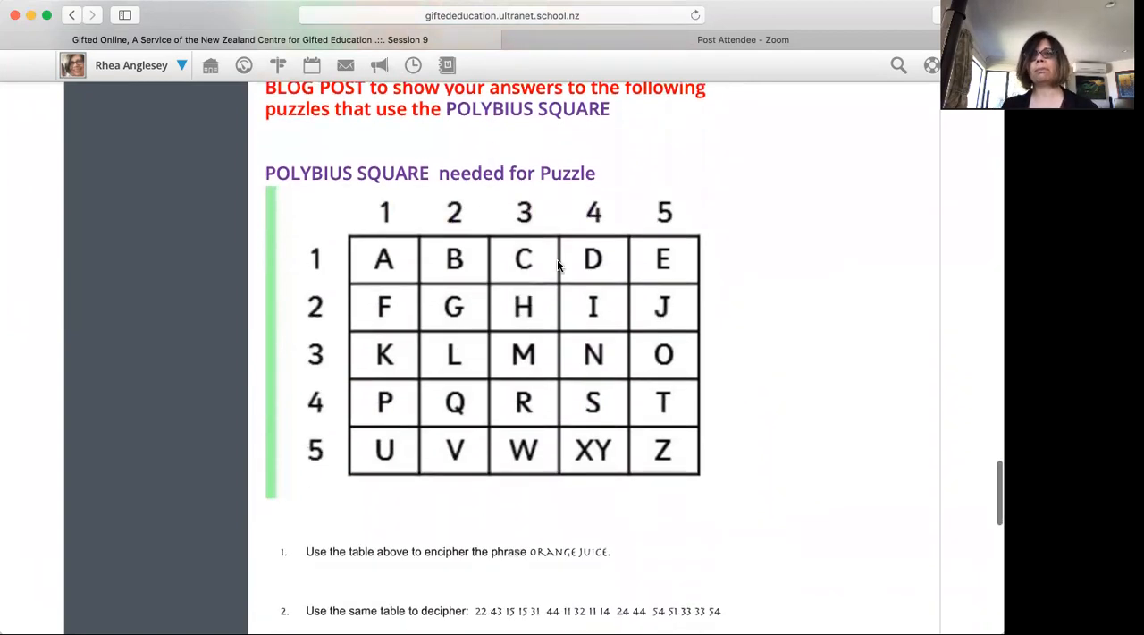
scroll(down, 3)
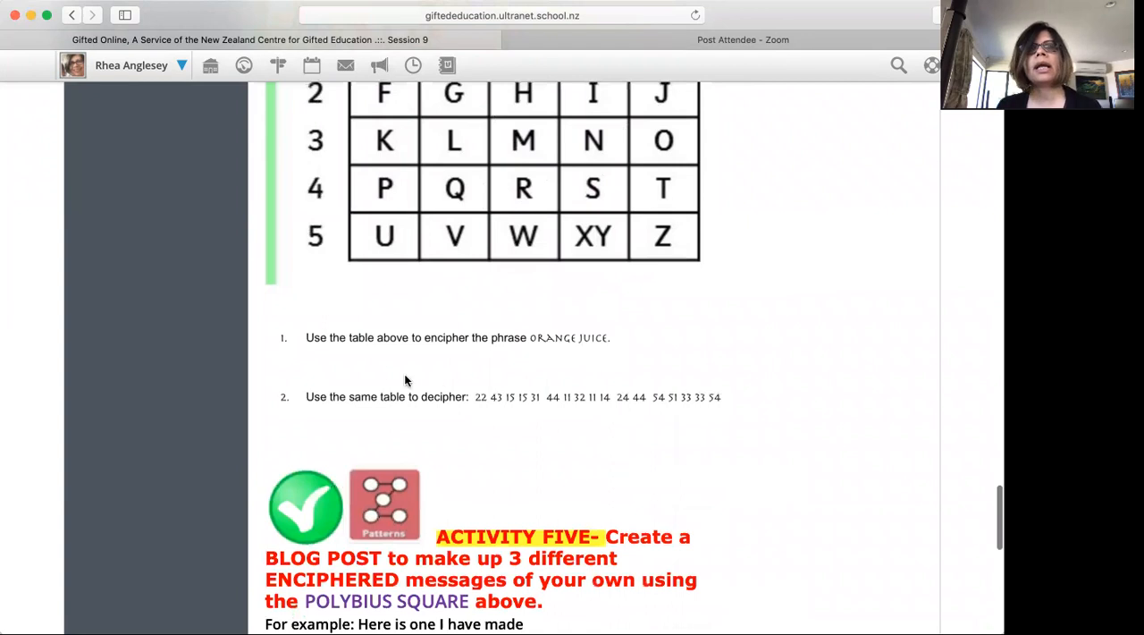
mouse_move(384, 366)
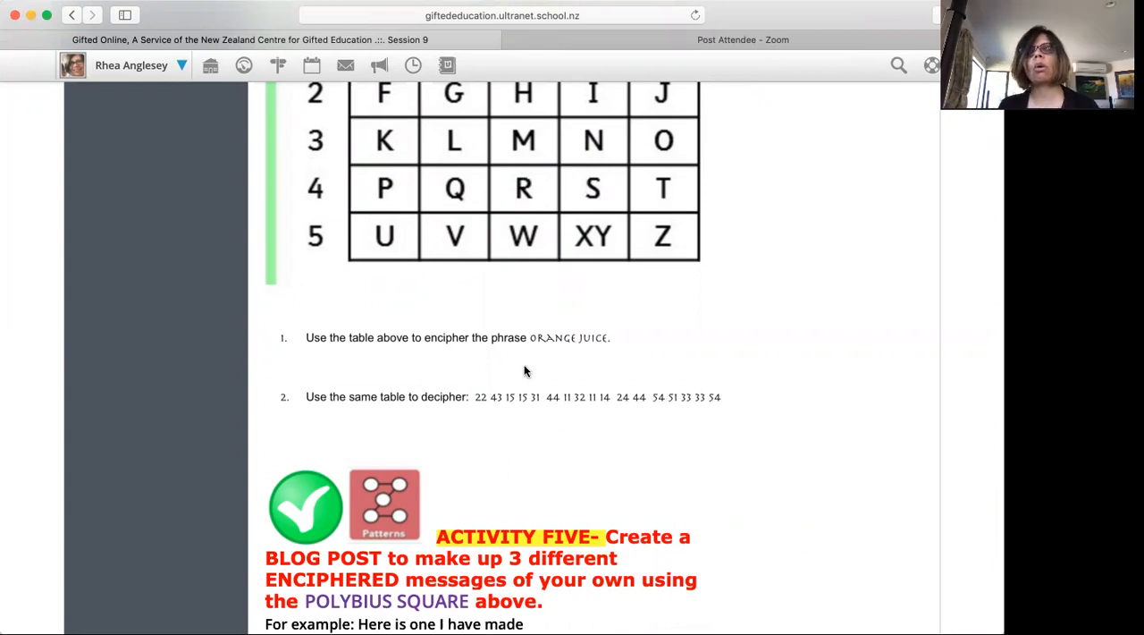
mouse_move(625, 326)
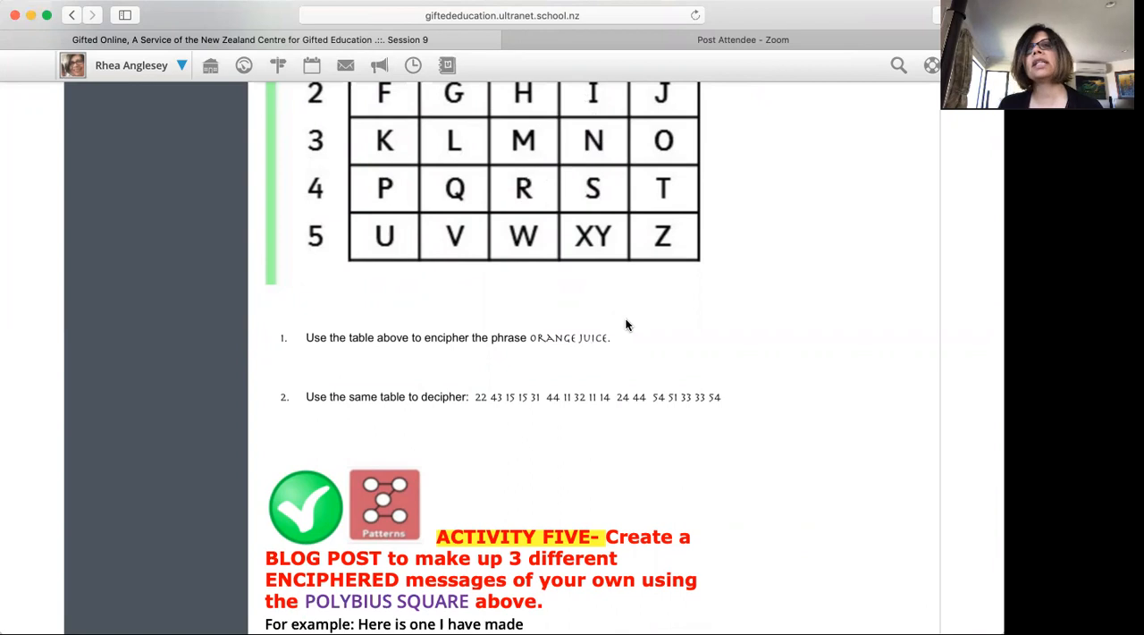
scroll(up, 3)
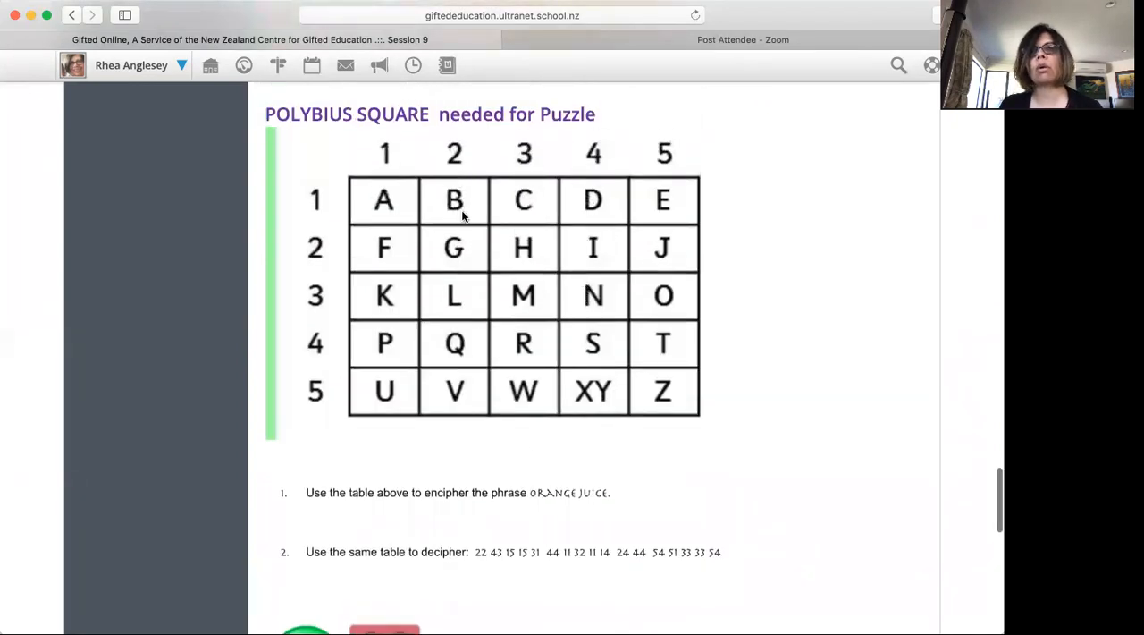
mouse_move(643, 395)
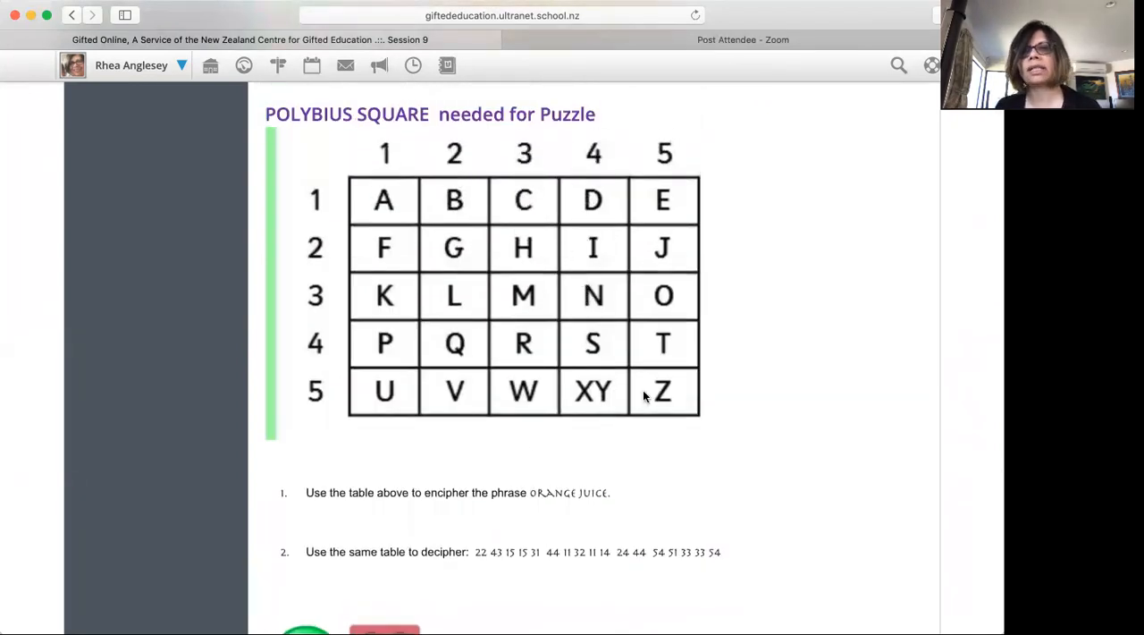
scroll(down, 3)
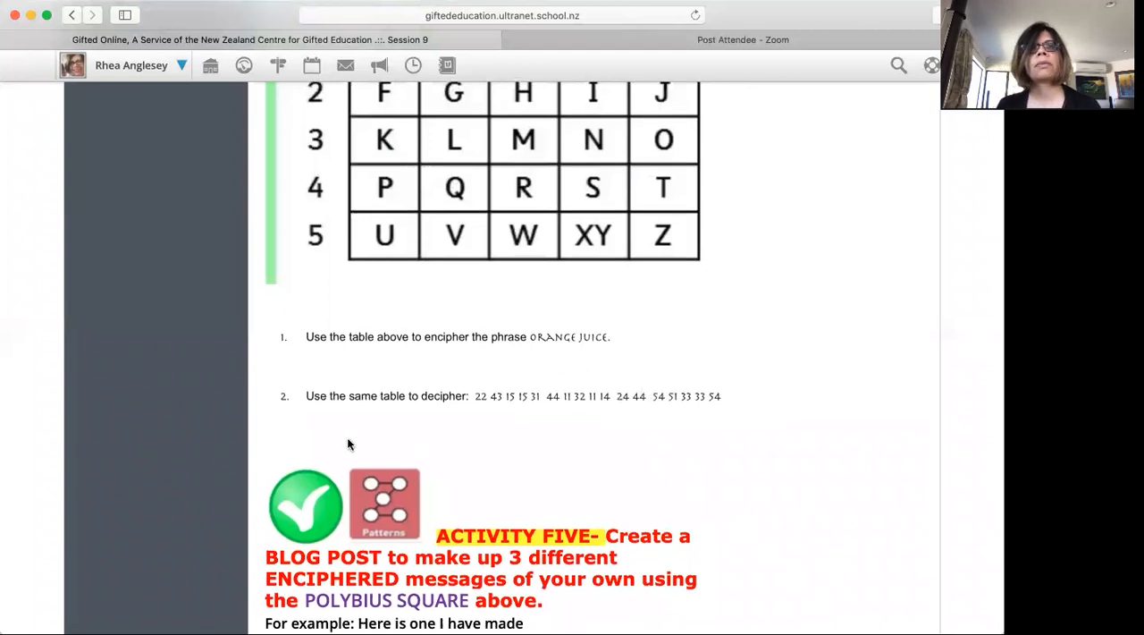
mouse_move(488, 408)
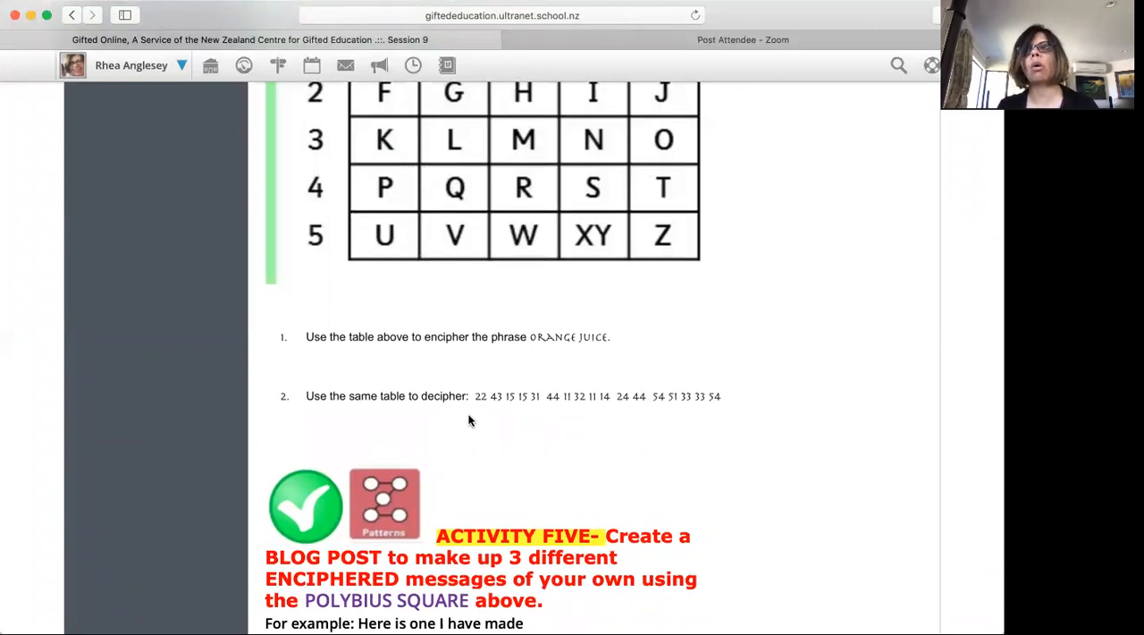
mouse_move(575, 395)
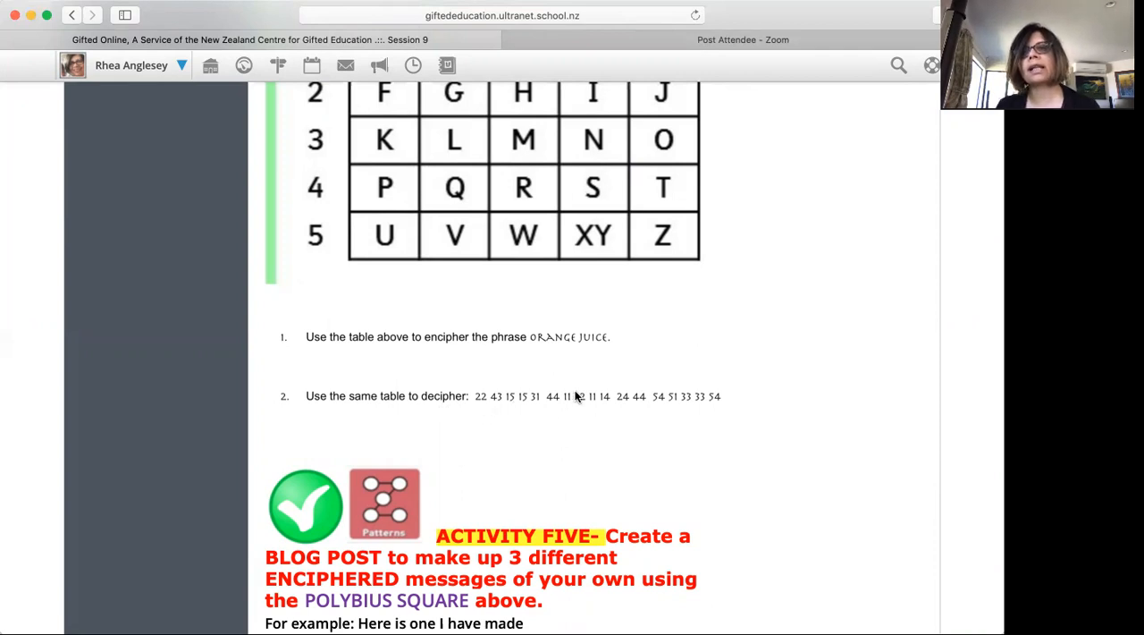
mouse_move(533, 426)
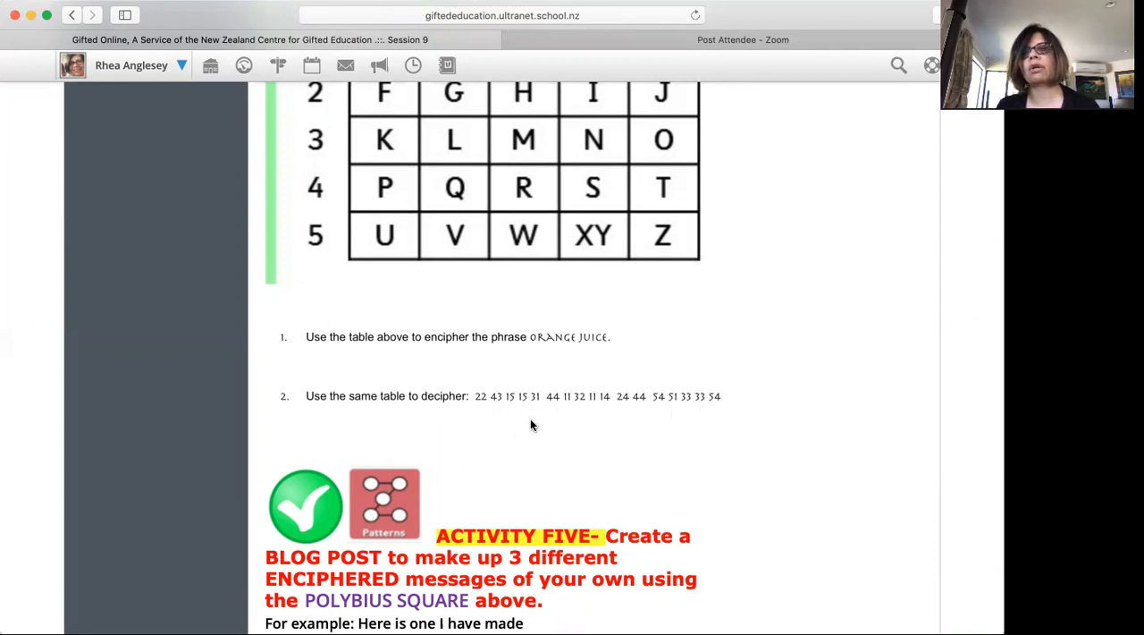
mouse_move(688, 411)
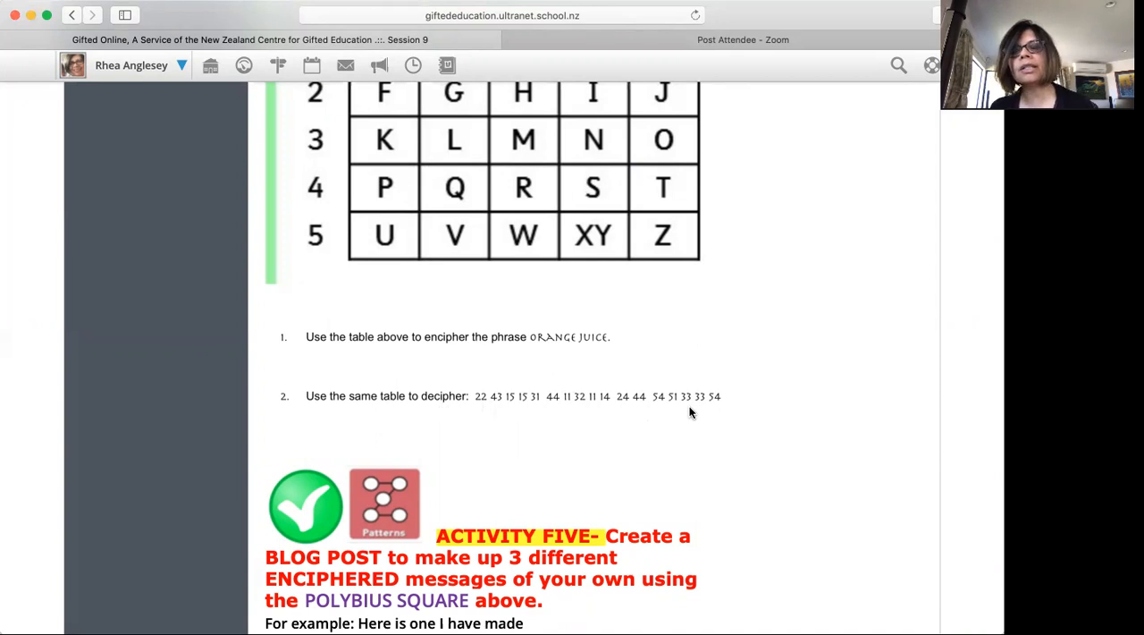
Scroll to Activity Five's example messages, the 'That's all for today folks!' sign-off and fine print.
scroll(down, 3)
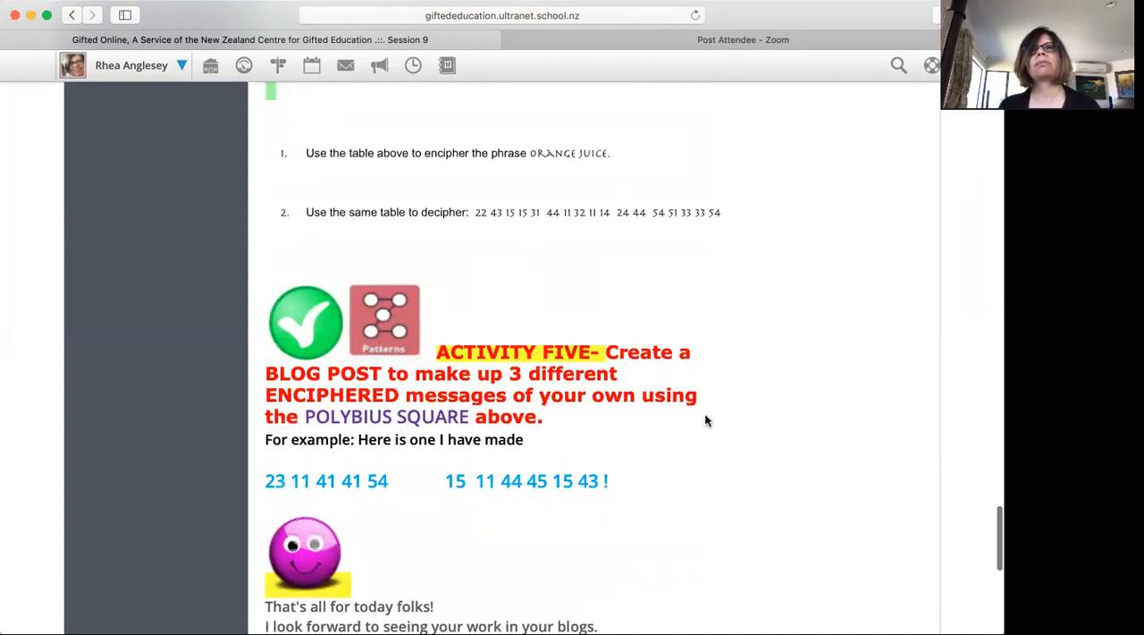
mouse_move(726, 443)
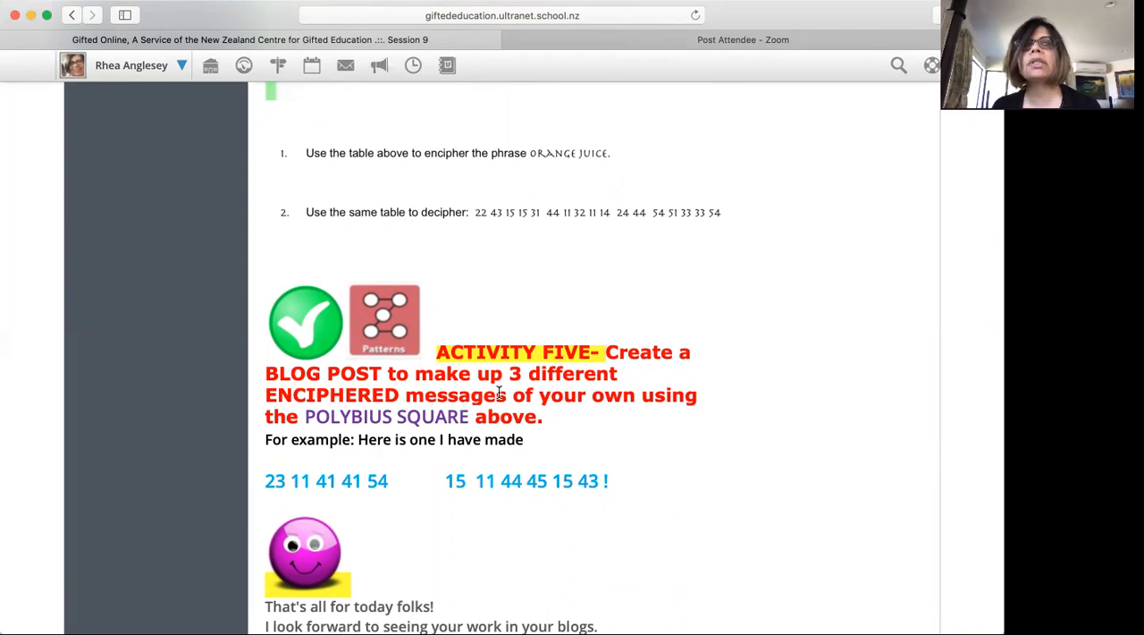
scroll(up, 3)
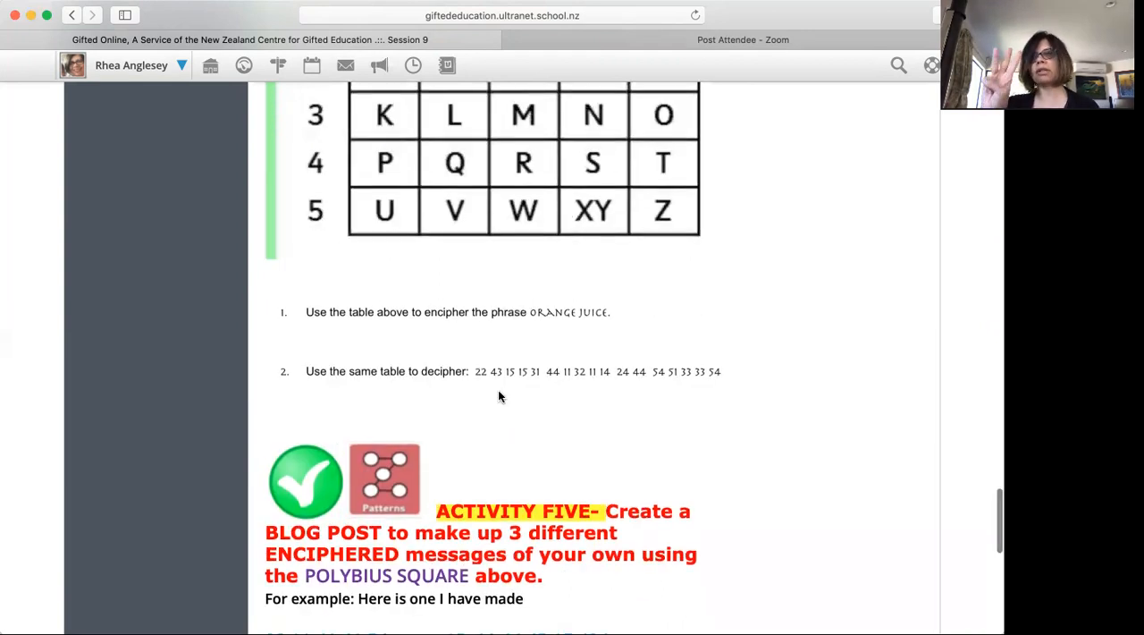
scroll(down, 3)
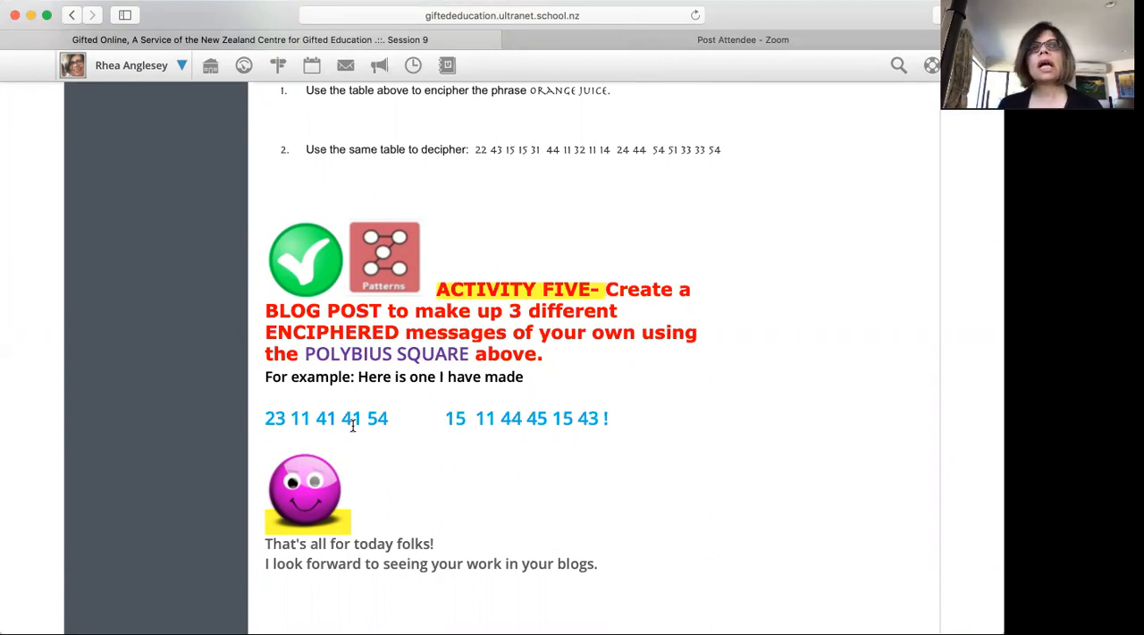
scroll(down, 3)
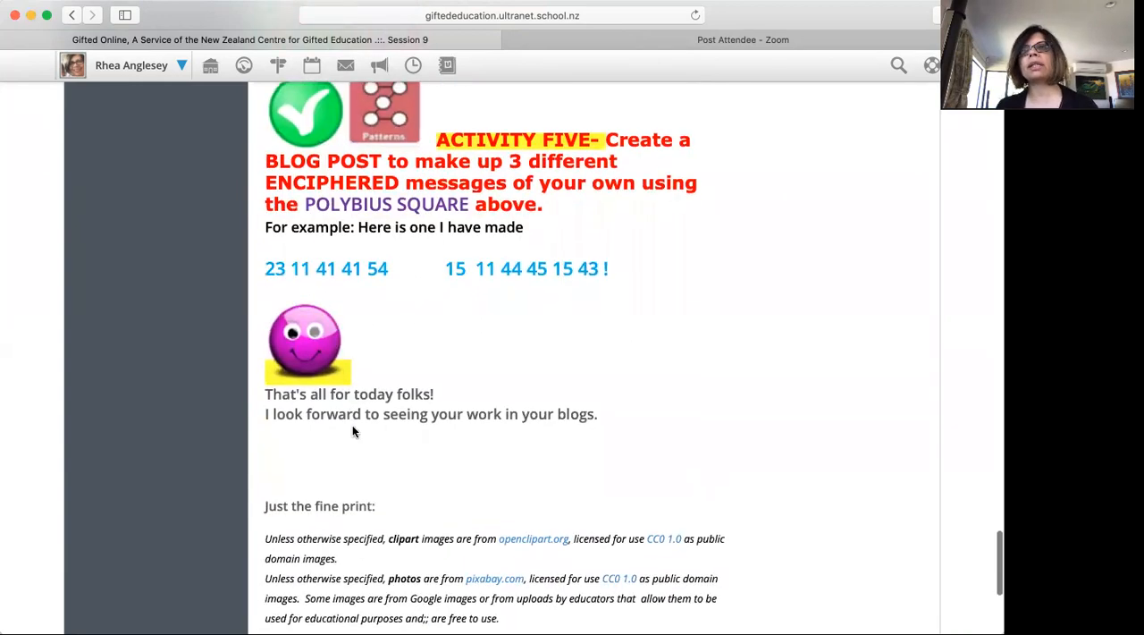
Scroll back to the top showing 'Welcome to 2019 Solvers Session 9'.
scroll(up, 3)
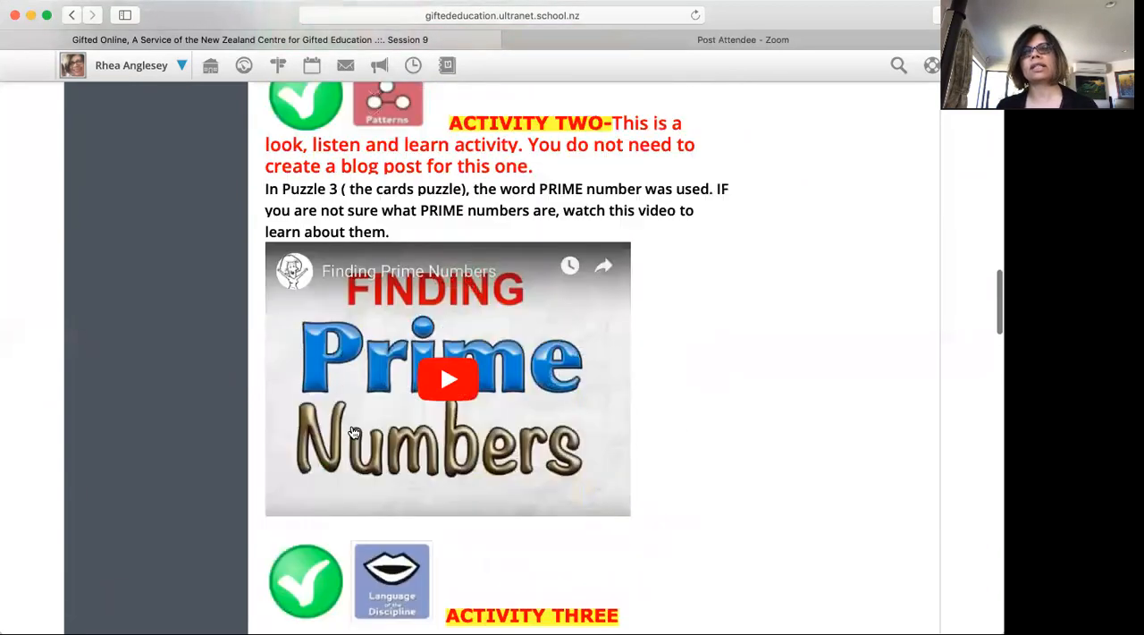
scroll(up, 3)
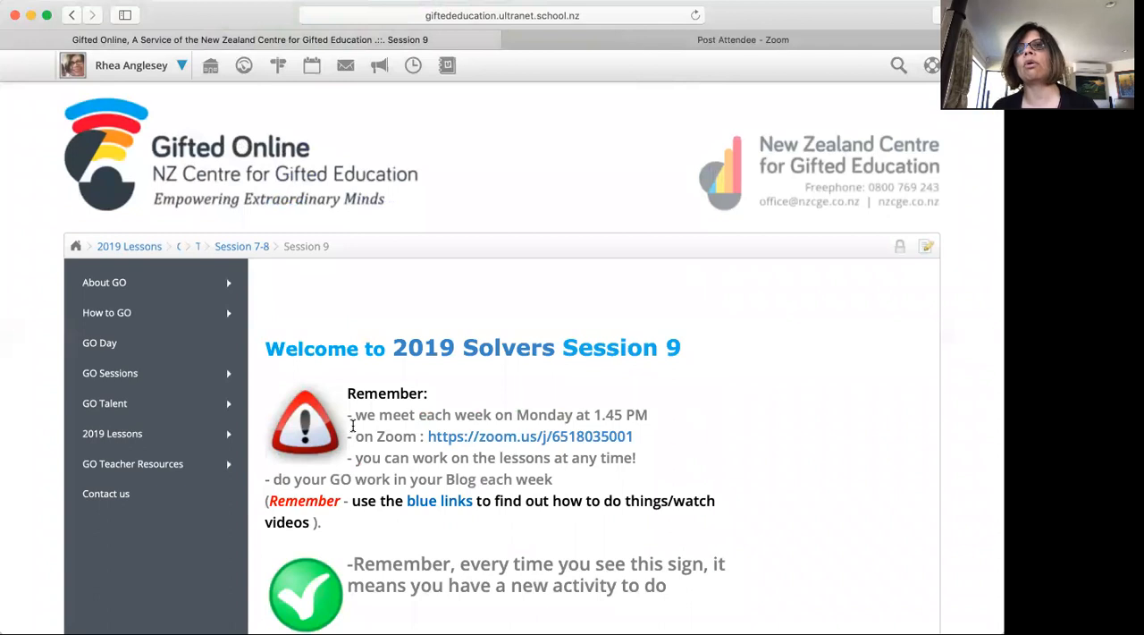